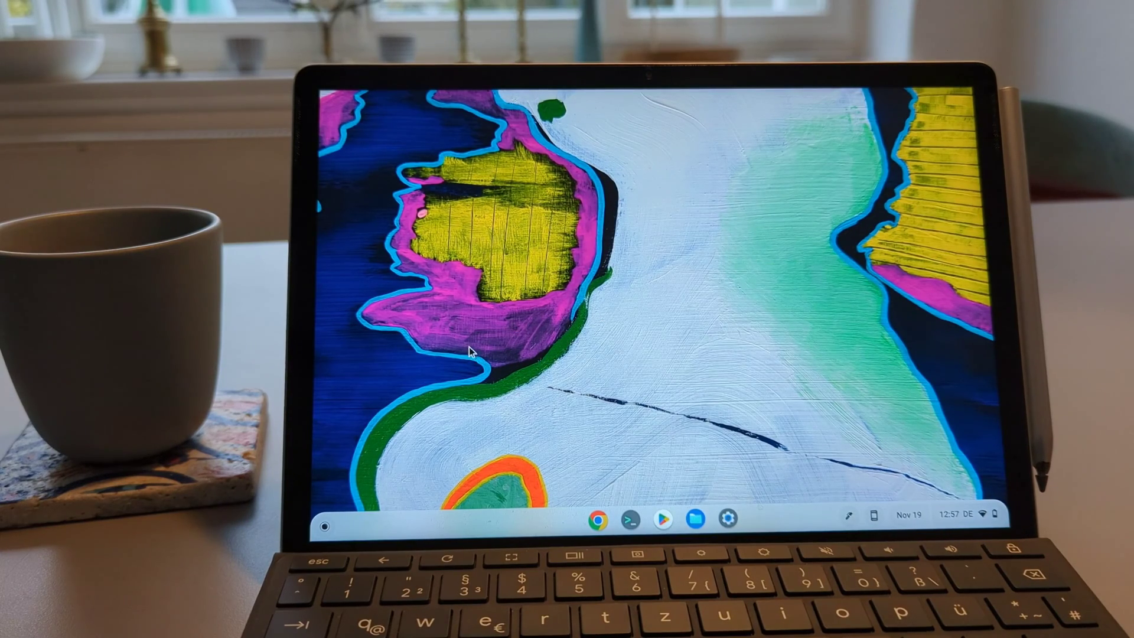
{"action": "mouse_move", "coordinate": [637, 246]}
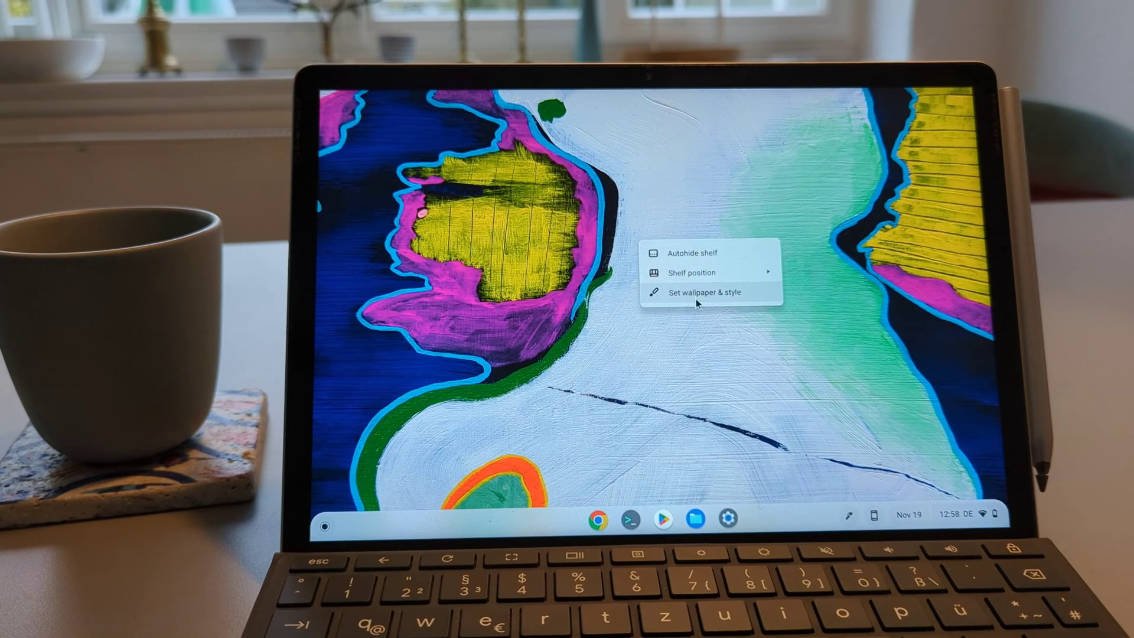
Bring up Wallpaper & style from the desktop and browse the Native American Artists collection
{"action": "left_click", "coordinate": [704, 292]}
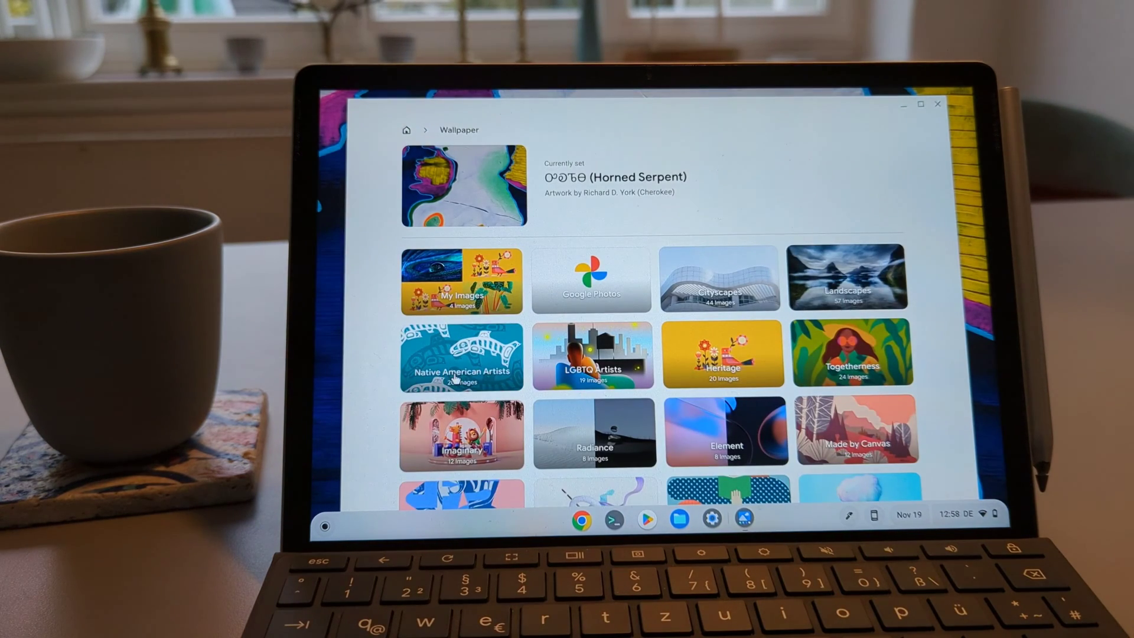
{"action": "left_click", "coordinate": [460, 353]}
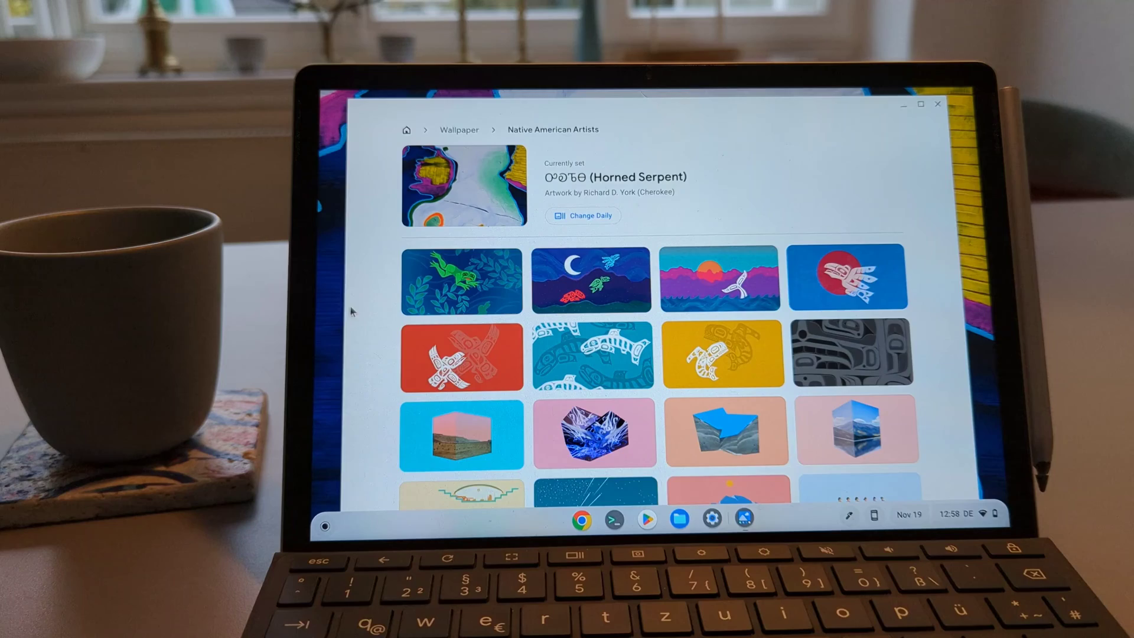
{"action": "scroll", "scroll_direction": "down", "scroll_amount": 3}
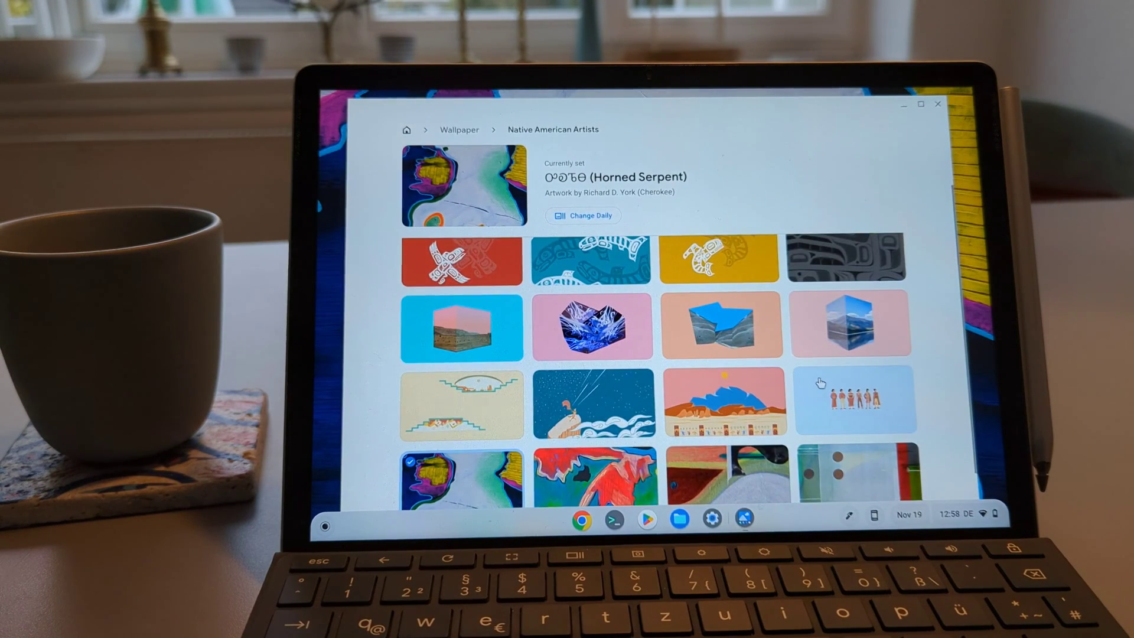
{"action": "scroll", "scroll_direction": "down", "scroll_amount": 3}
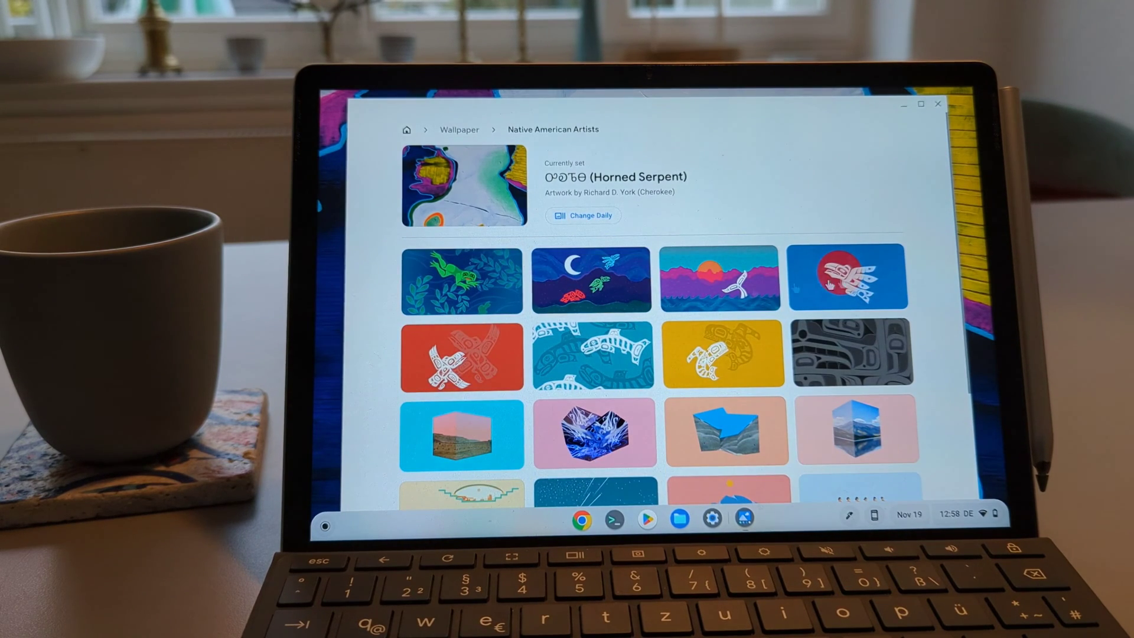
{"action": "left_click", "coordinate": [459, 130]}
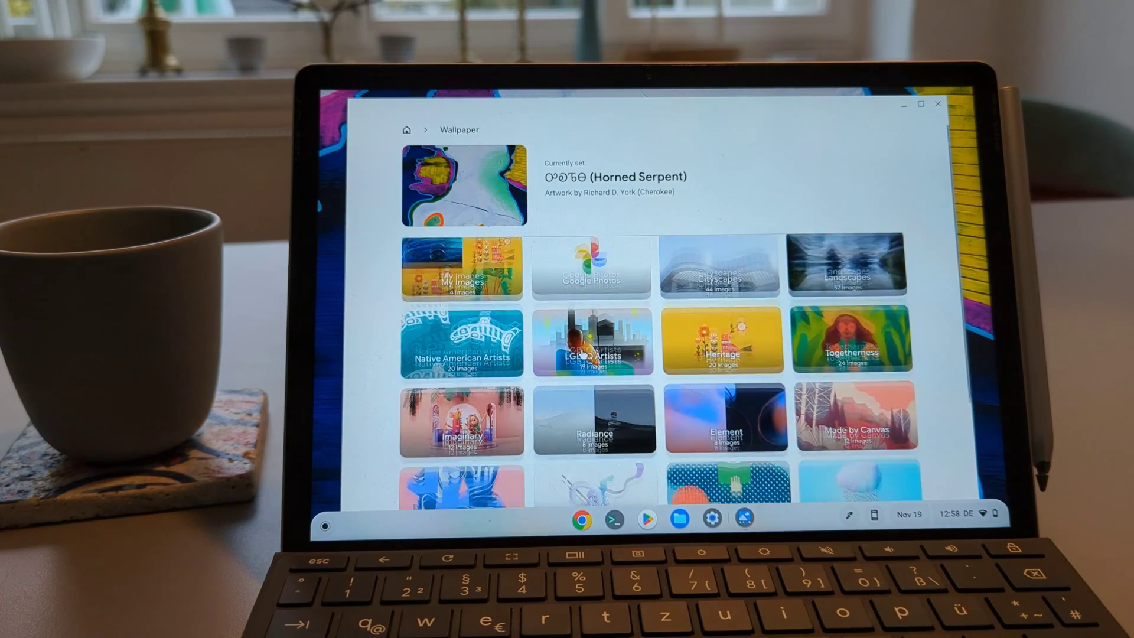
{"action": "scroll", "scroll_direction": "down", "scroll_amount": 3}
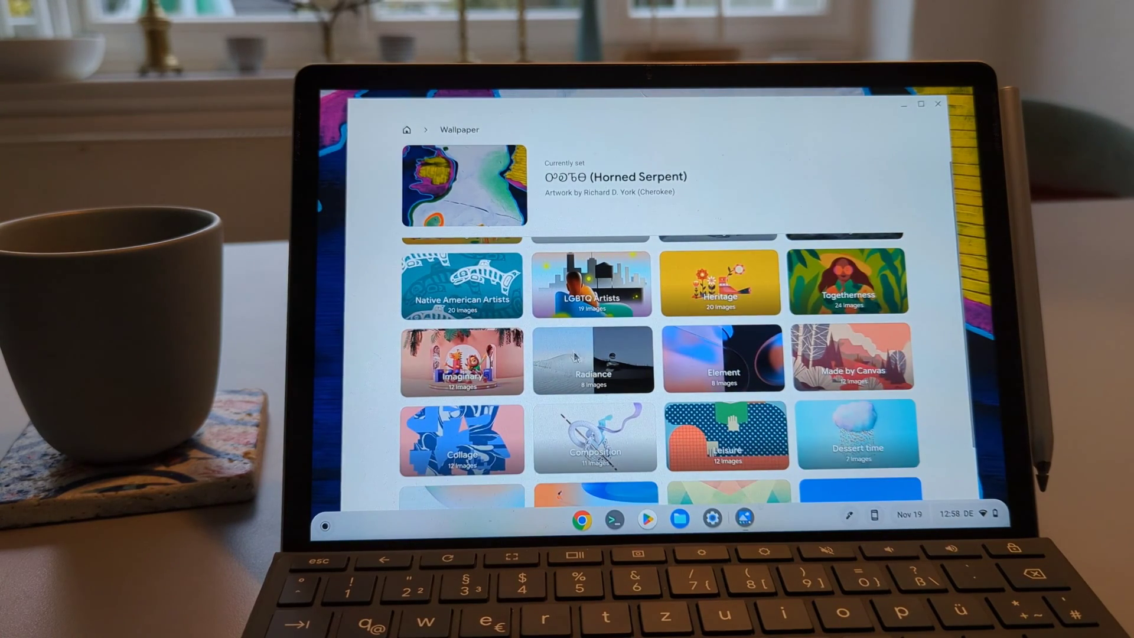
{"action": "left_click", "coordinate": [592, 358]}
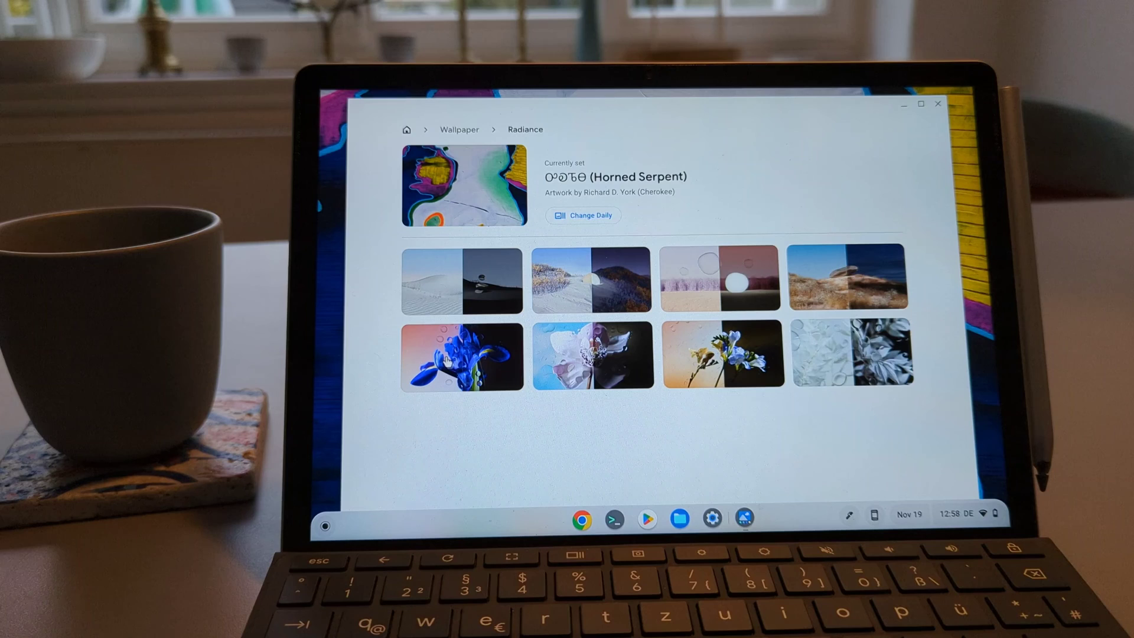
{"action": "mouse_move", "coordinate": [534, 421]}
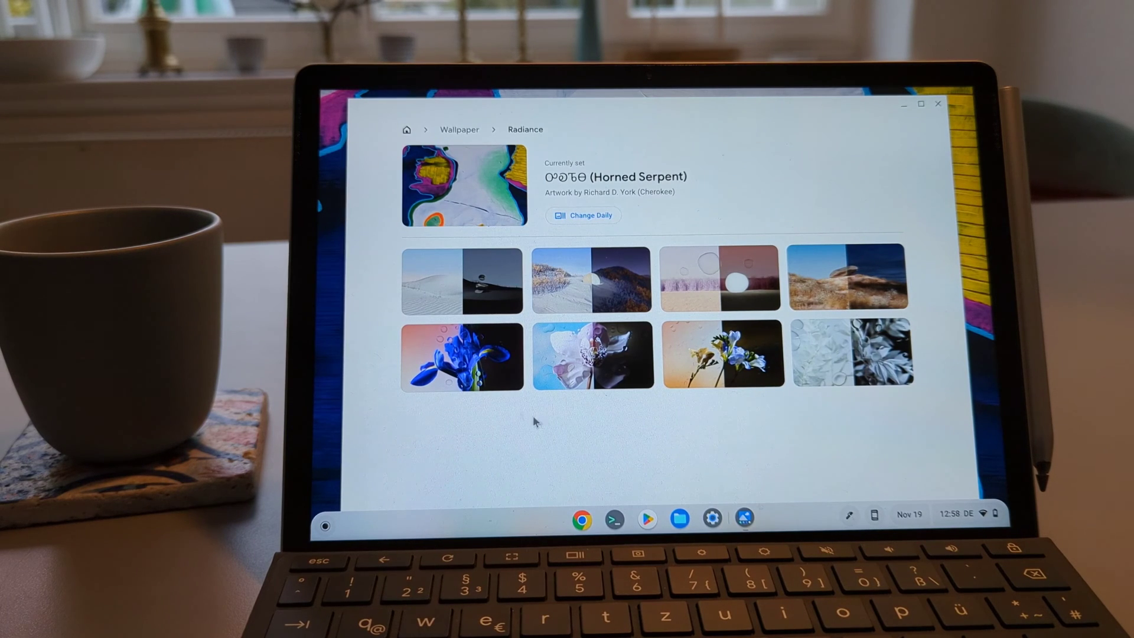
{"action": "mouse_move", "coordinate": [468, 137]}
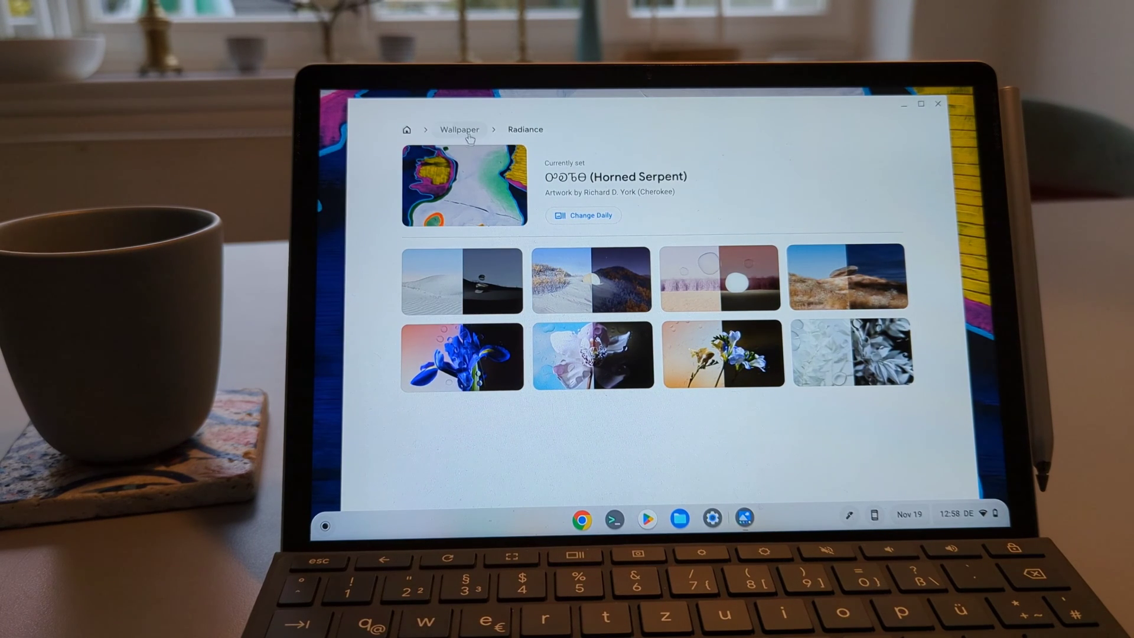
{"action": "left_click", "coordinate": [459, 130]}
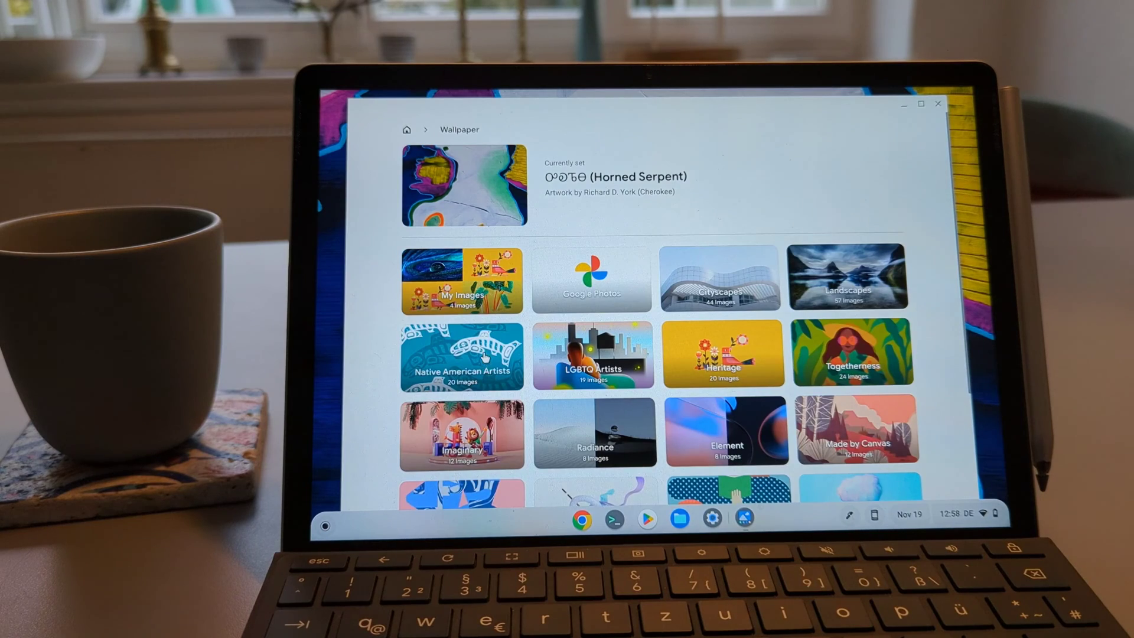
{"action": "left_click", "coordinate": [462, 354]}
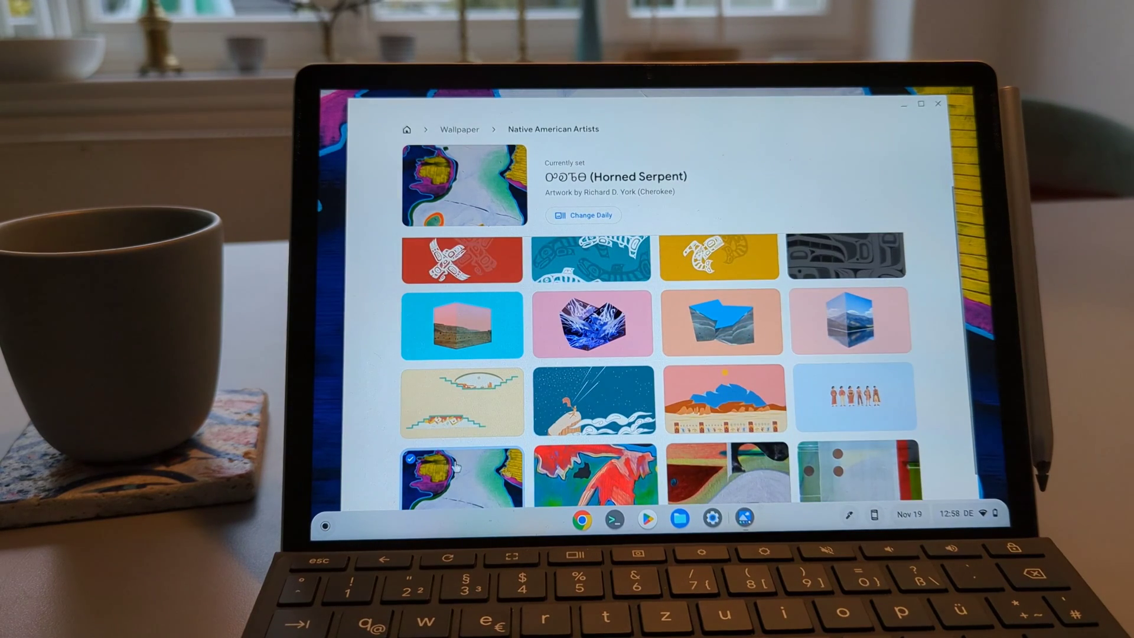
{"action": "scroll", "scroll_direction": "down", "scroll_amount": 3}
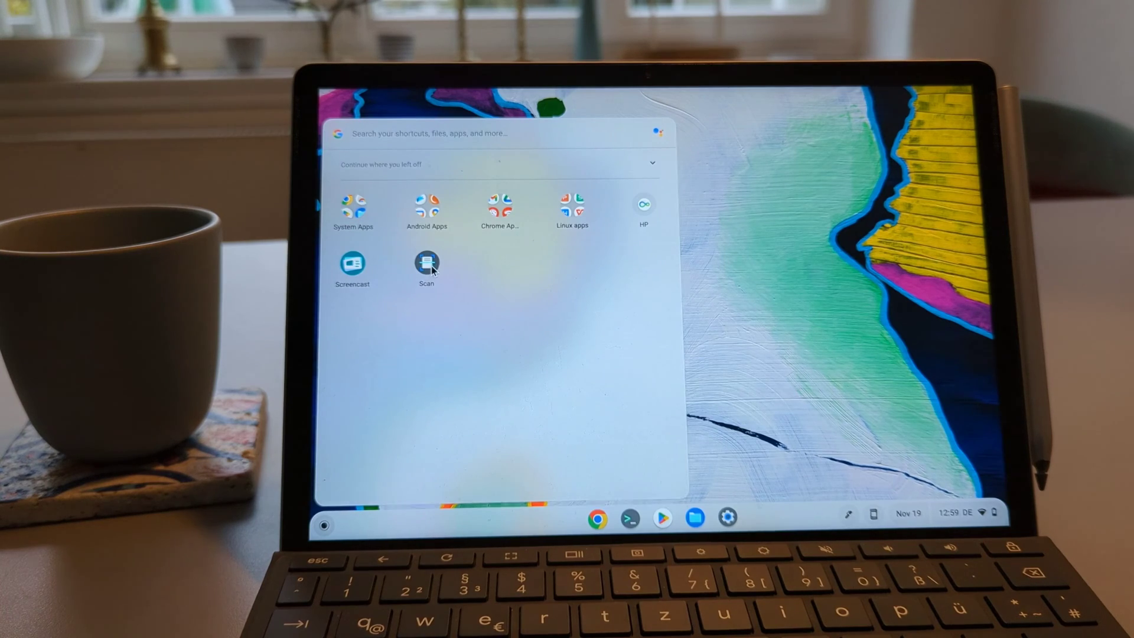
{"action": "left_click", "coordinate": [427, 264]}
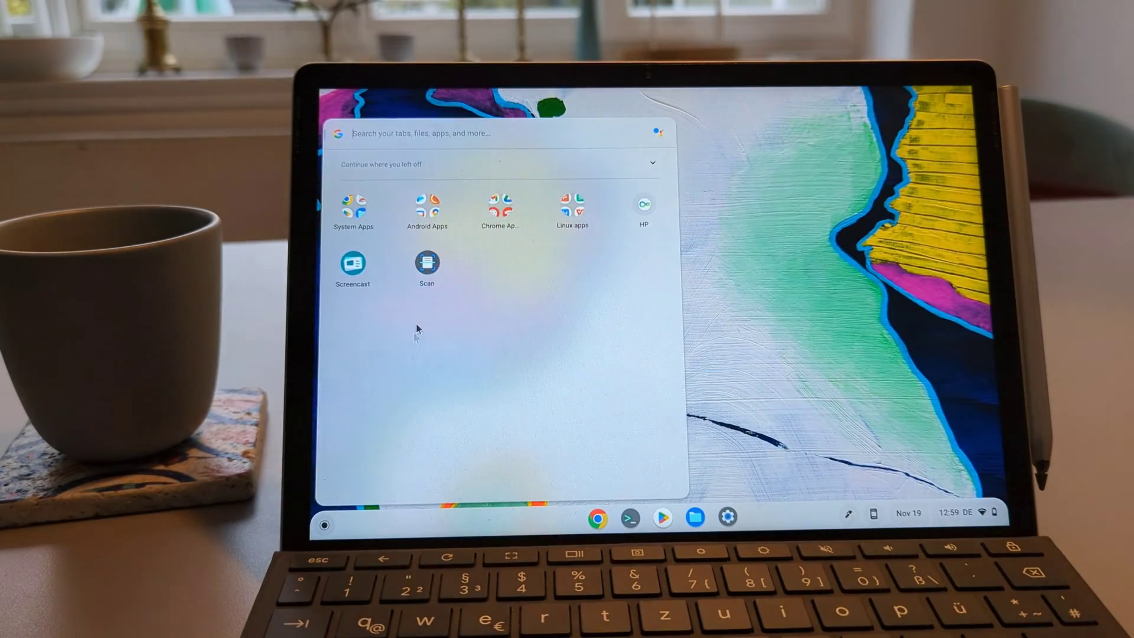
{"action": "mouse_move", "coordinate": [434, 272]}
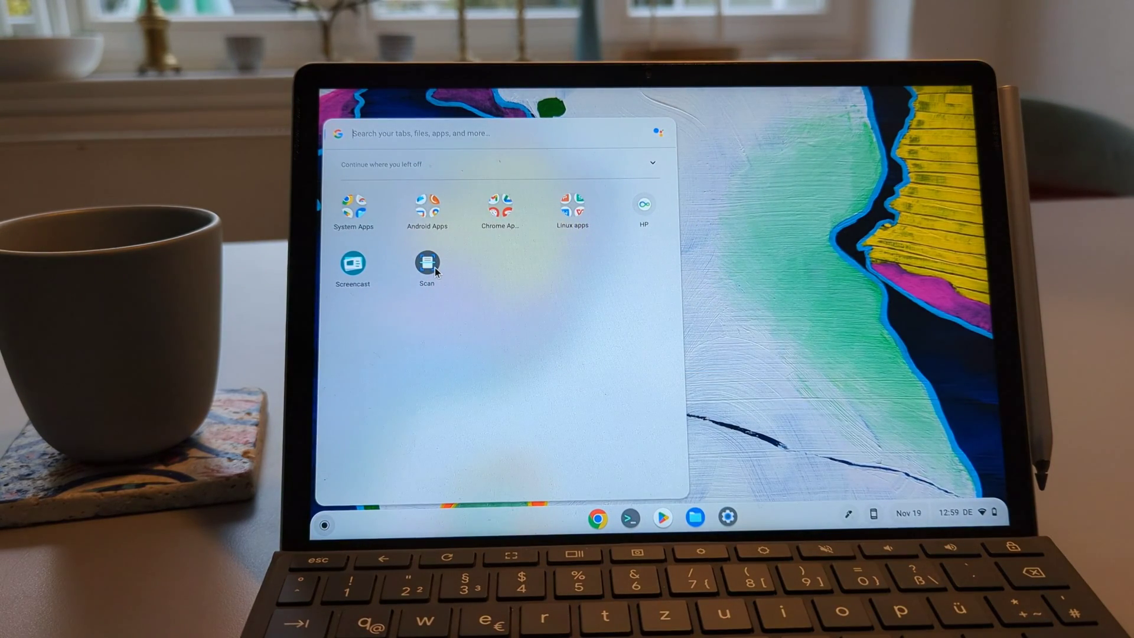
{"action": "mouse_move", "coordinate": [488, 340]}
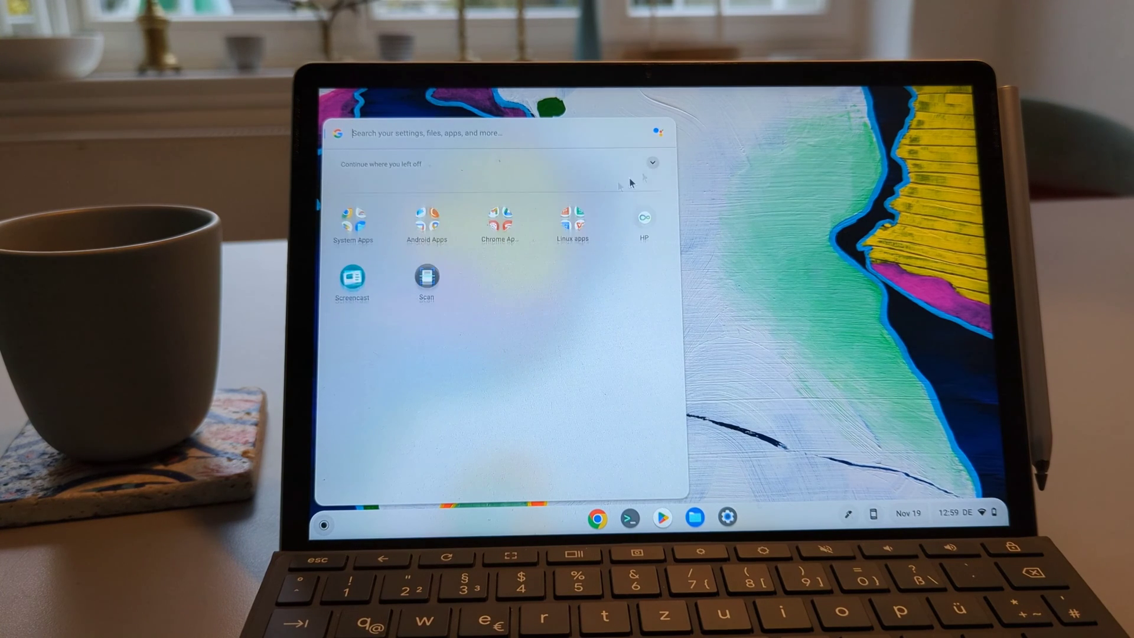
{"action": "left_click", "coordinate": [652, 162]}
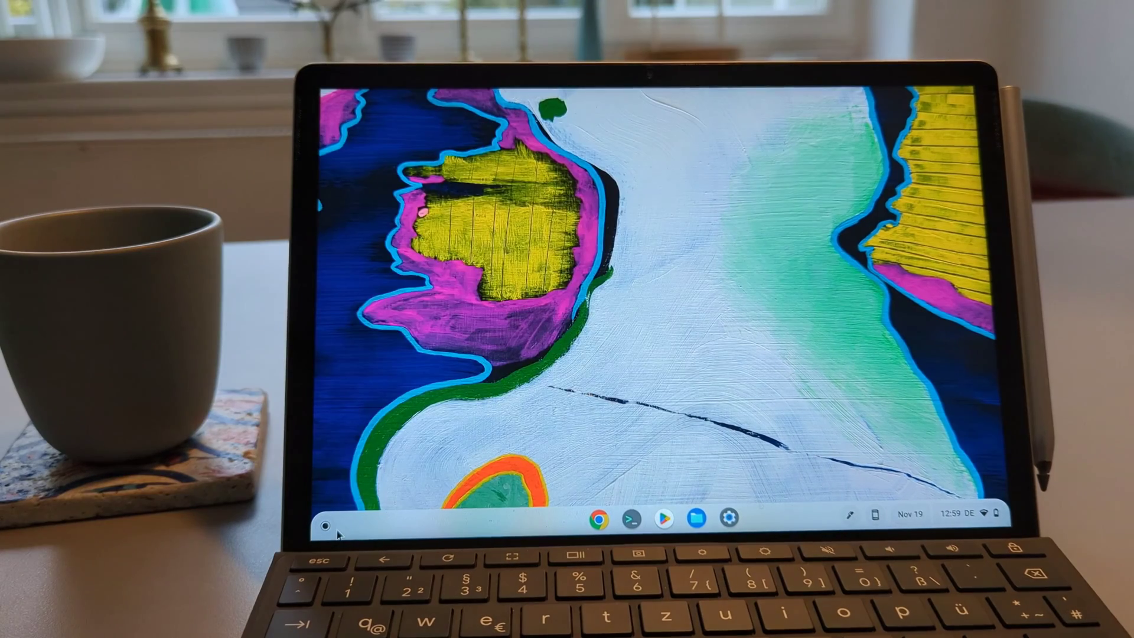
{"action": "left_click", "coordinate": [334, 514]}
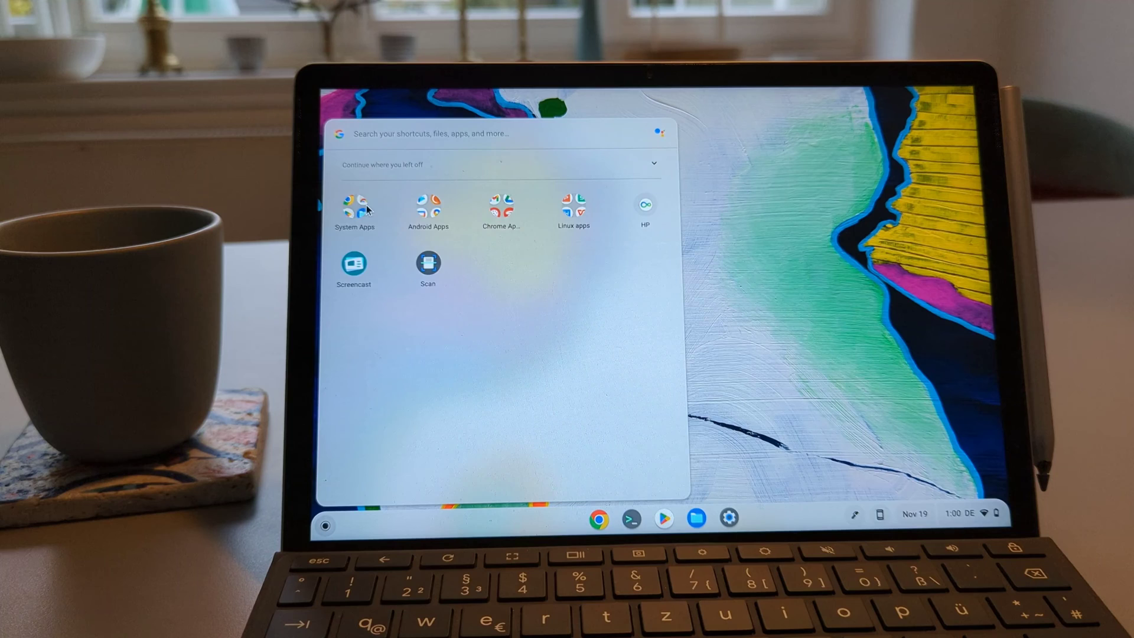
Launch Calculator from the launcher's System Apps folder
{"action": "left_click", "coordinate": [353, 210]}
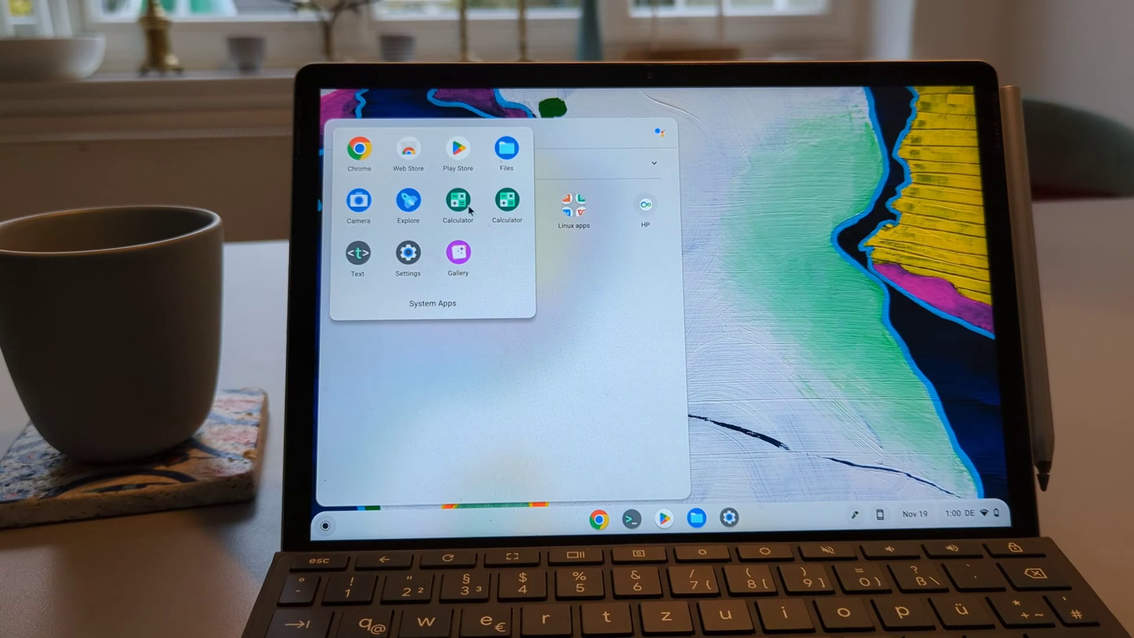
{"action": "left_click", "coordinate": [457, 205]}
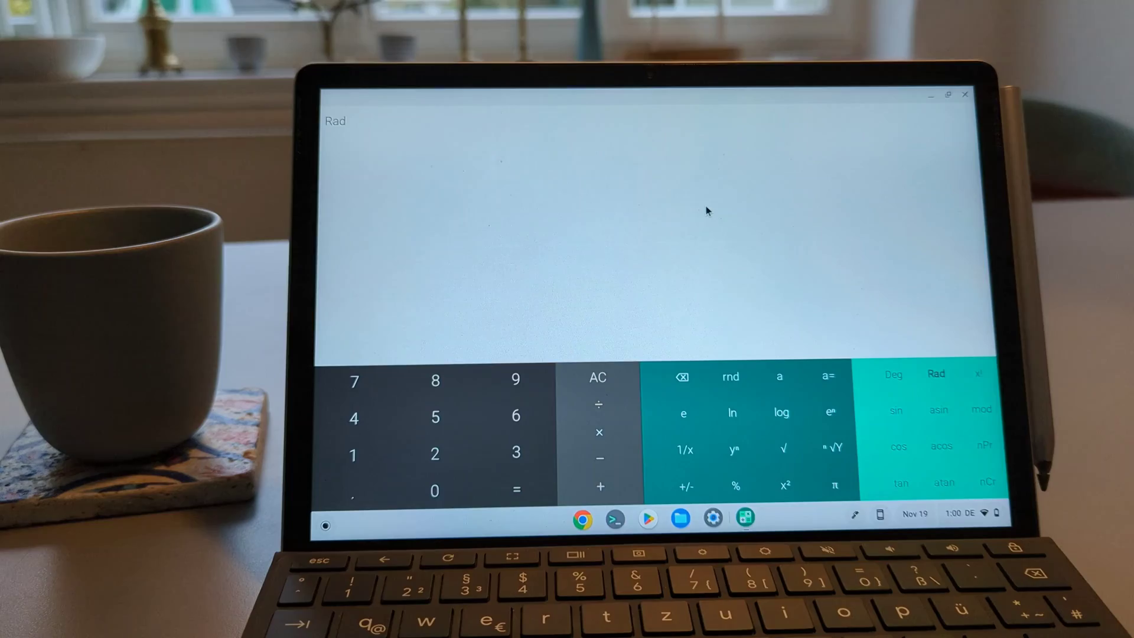
{"action": "left_click", "coordinate": [325, 526]}
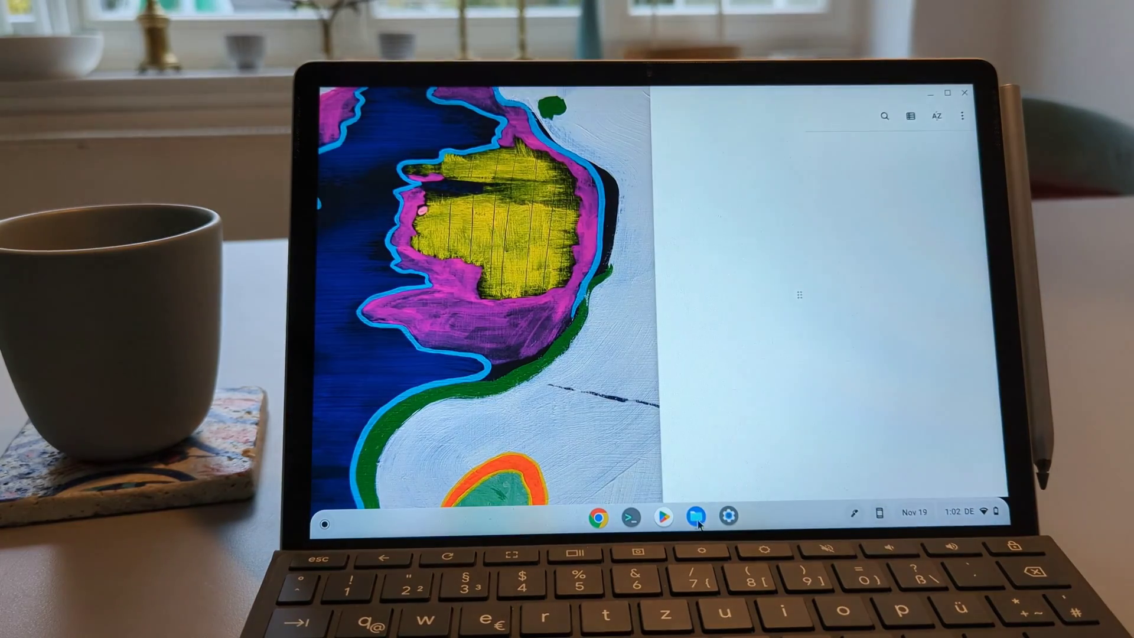
Show Recent files in the Files app and filter them to Documents
{"action": "left_click", "coordinate": [695, 516]}
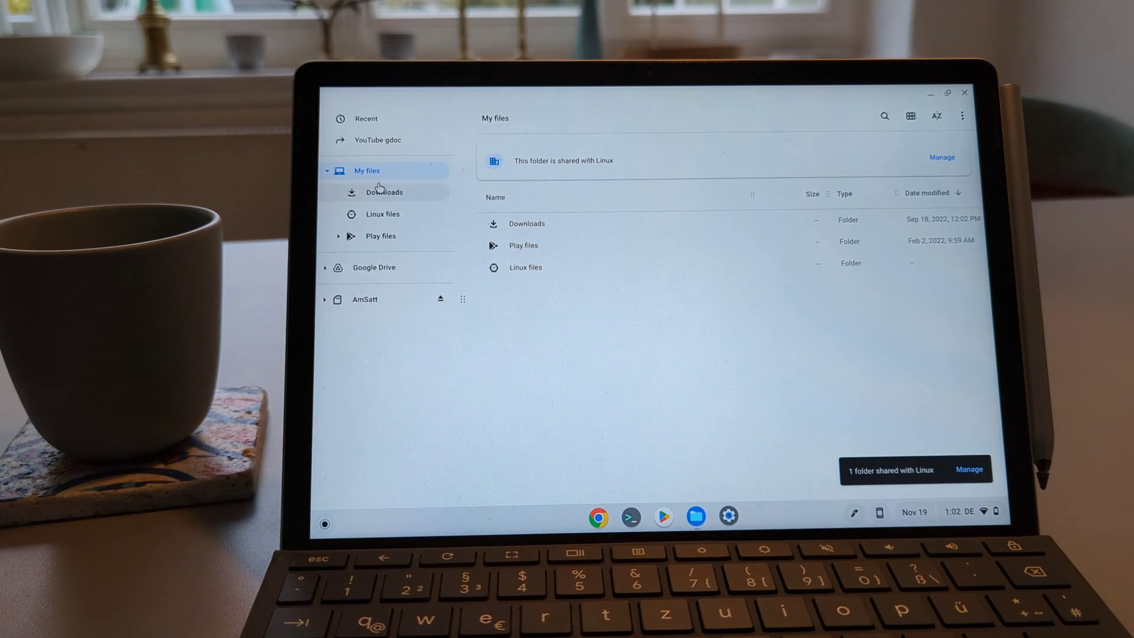
{"action": "left_click", "coordinate": [366, 118]}
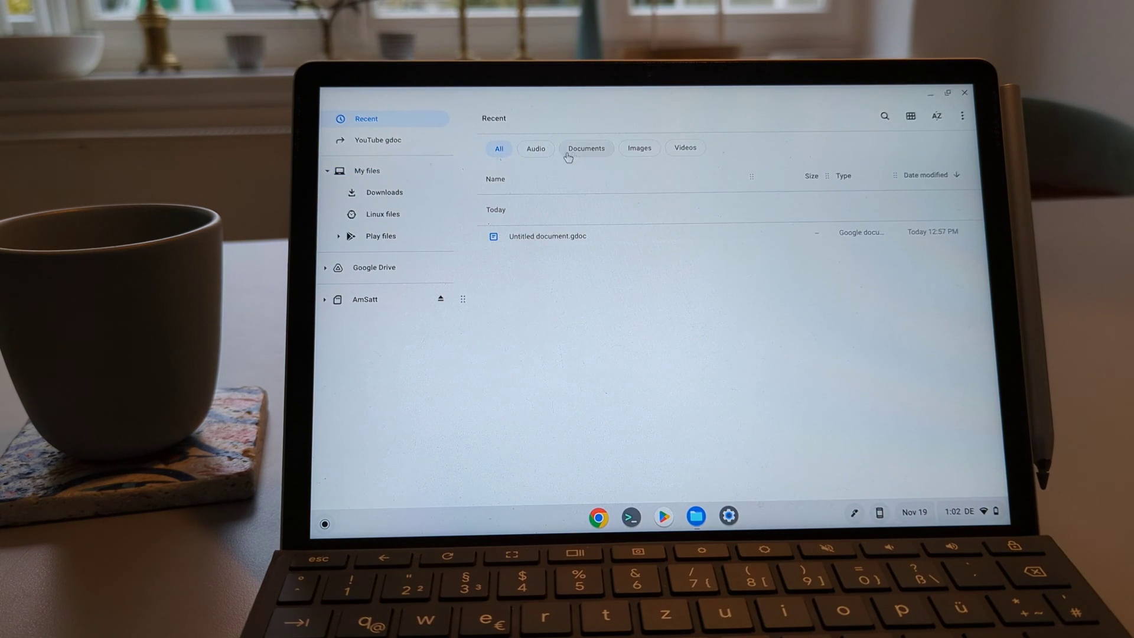
{"action": "left_click", "coordinate": [535, 148]}
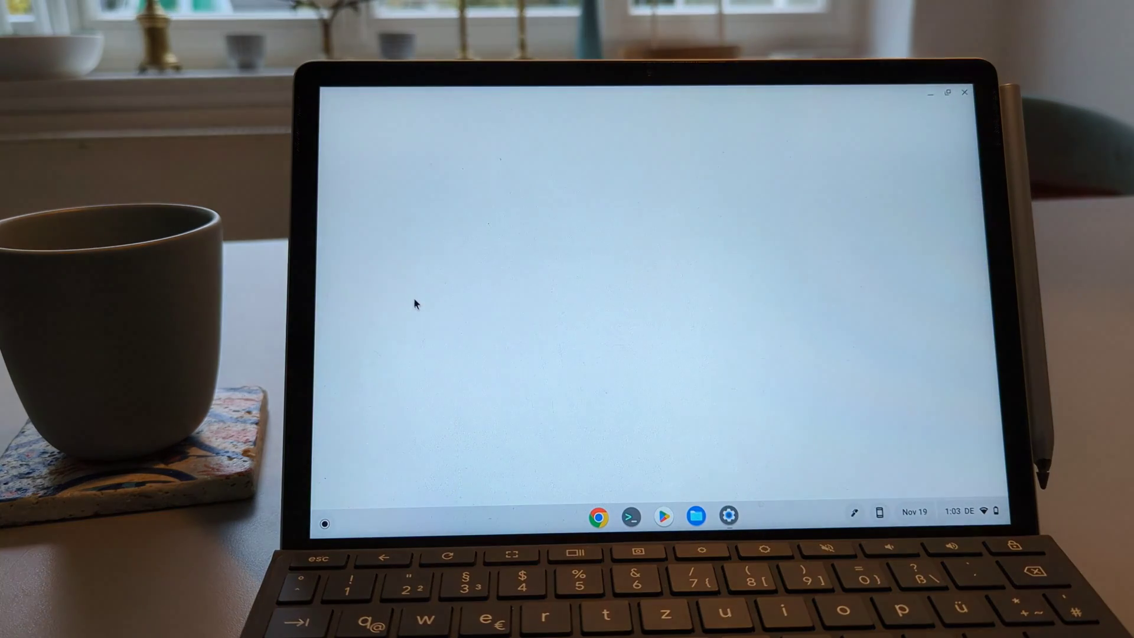
Toggle 'Lock when sleeping or lid is closed' off and back on under Lock screen and sign-in
{"action": "left_click", "coordinate": [727, 516]}
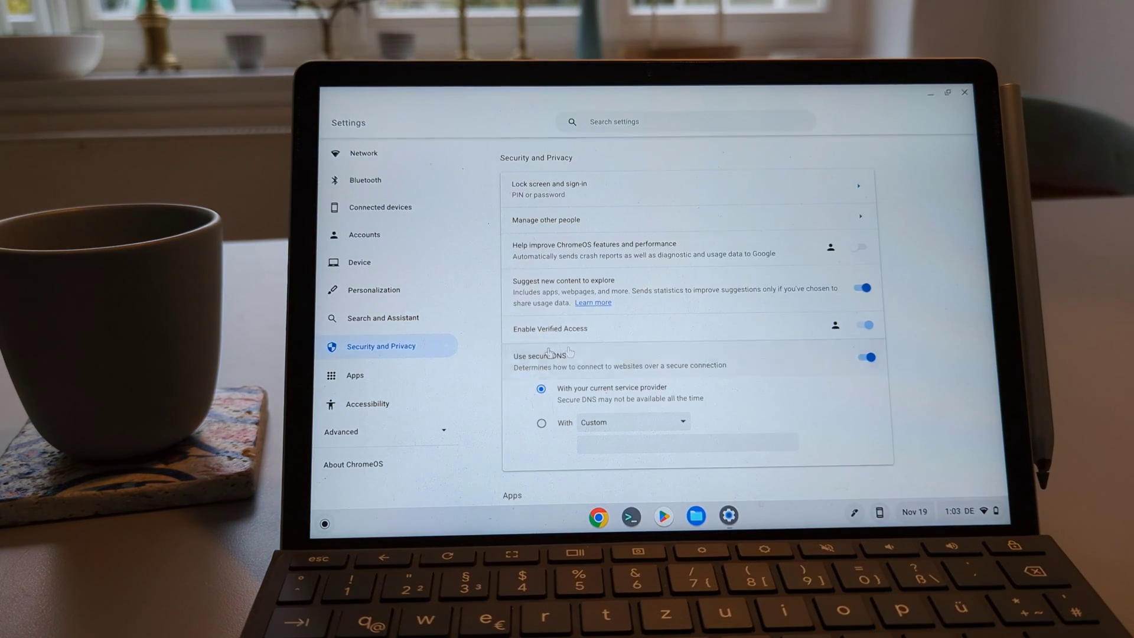
{"action": "left_click", "coordinate": [548, 188]}
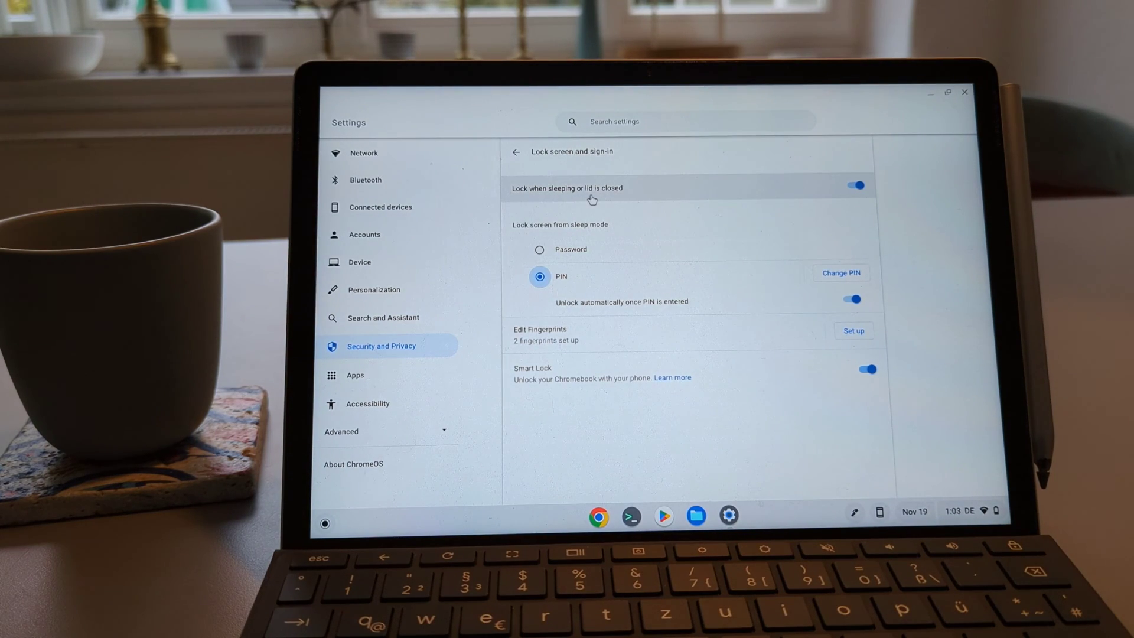
{"action": "mouse_move", "coordinate": [858, 186]}
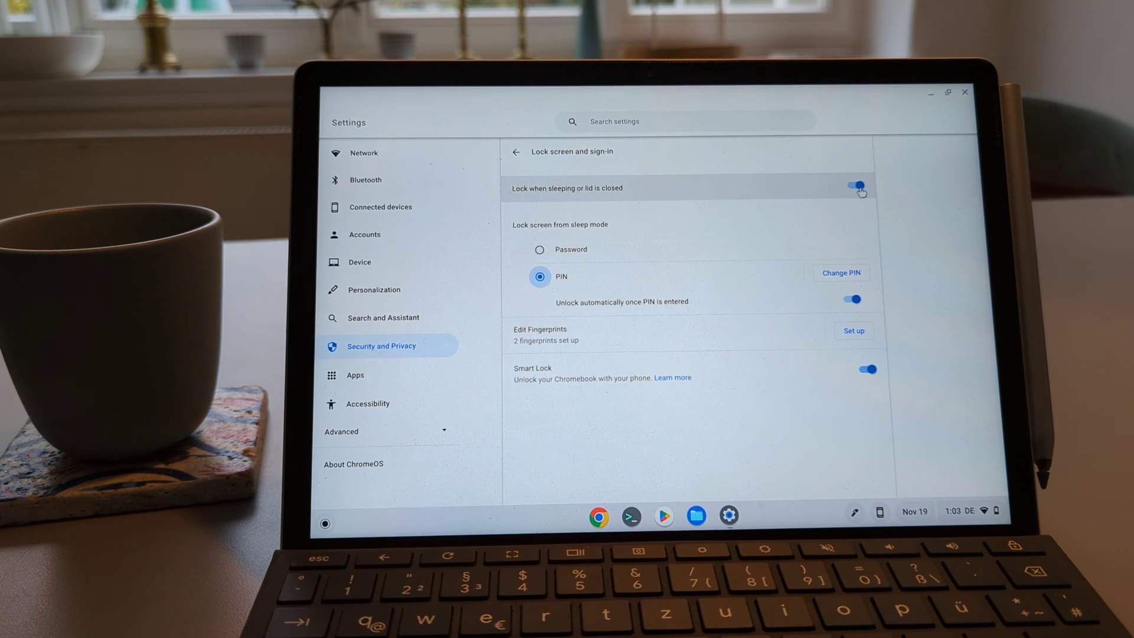
{"action": "left_click", "coordinate": [854, 186]}
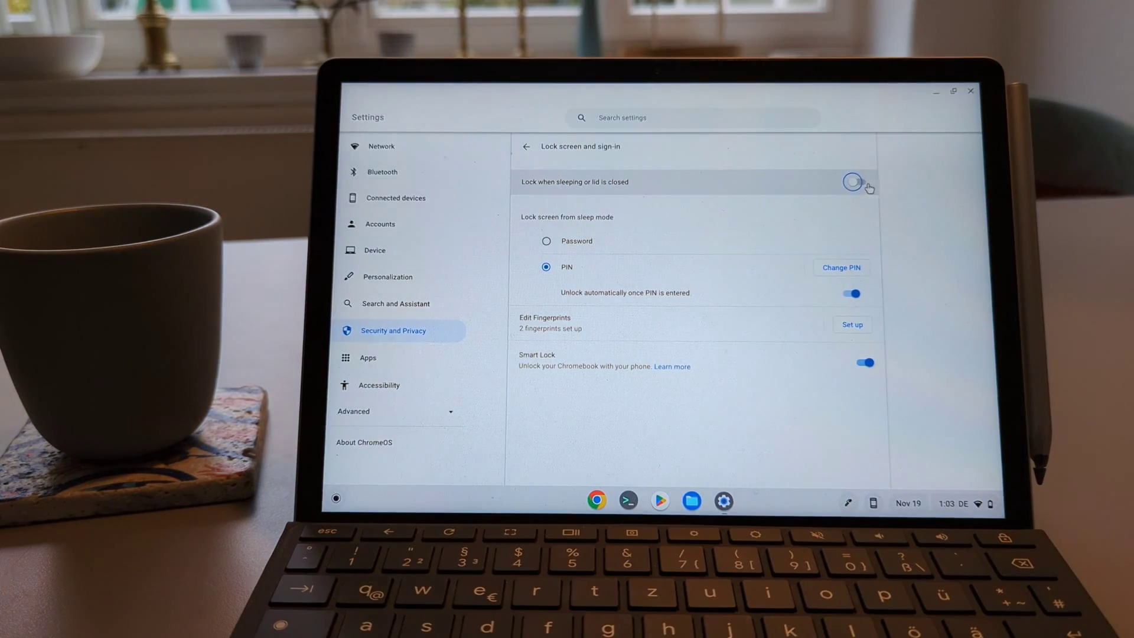
{"action": "left_click", "coordinate": [852, 182]}
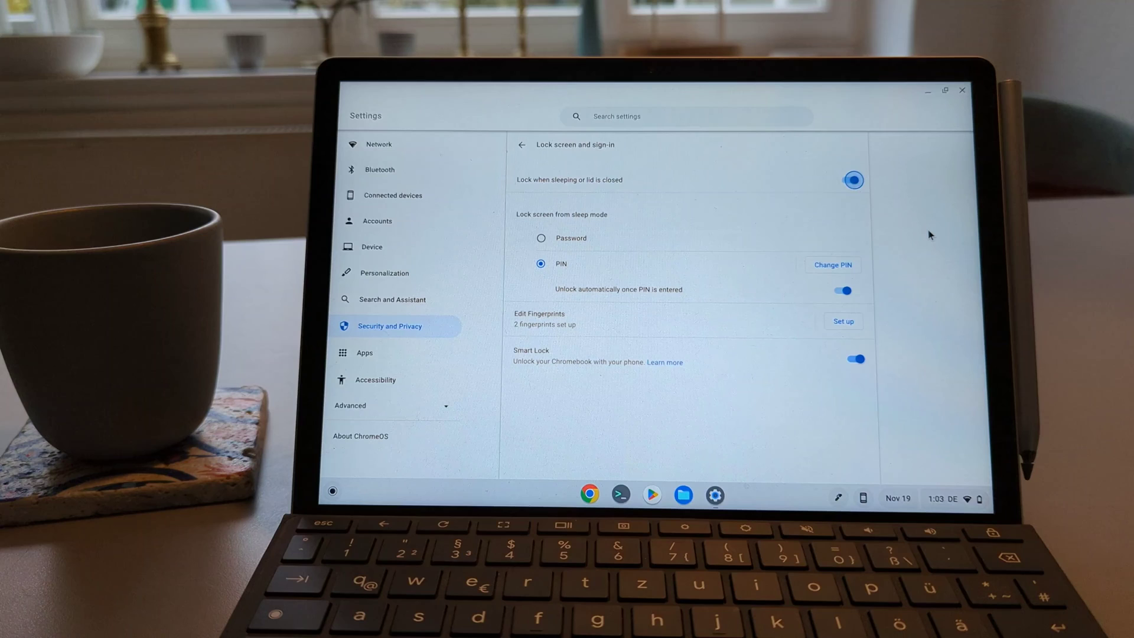
{"action": "mouse_move", "coordinate": [405, 334]}
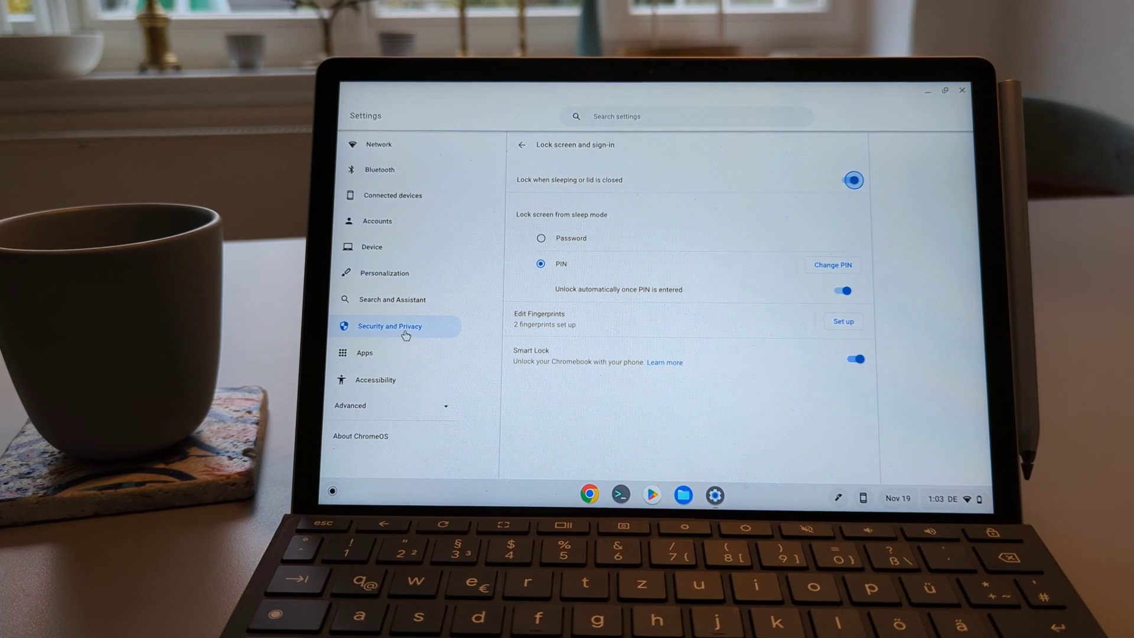
{"action": "mouse_move", "coordinate": [392, 247]}
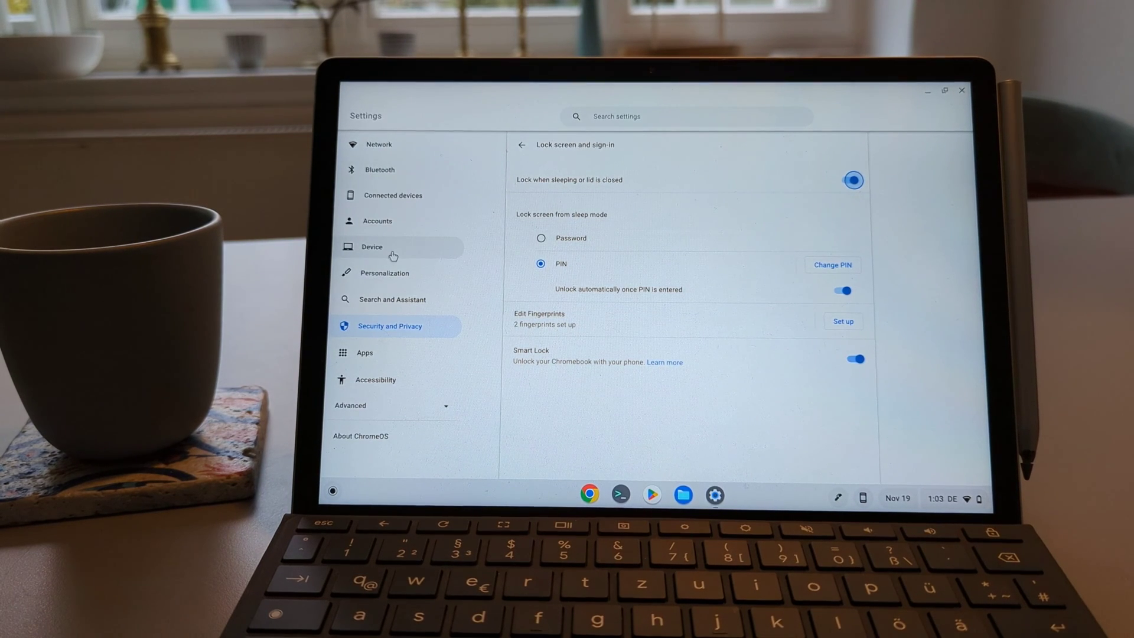
Enable 'Sleep when lid is closed' under Device > Power and return to Security and Privacy
{"action": "left_click", "coordinate": [372, 247]}
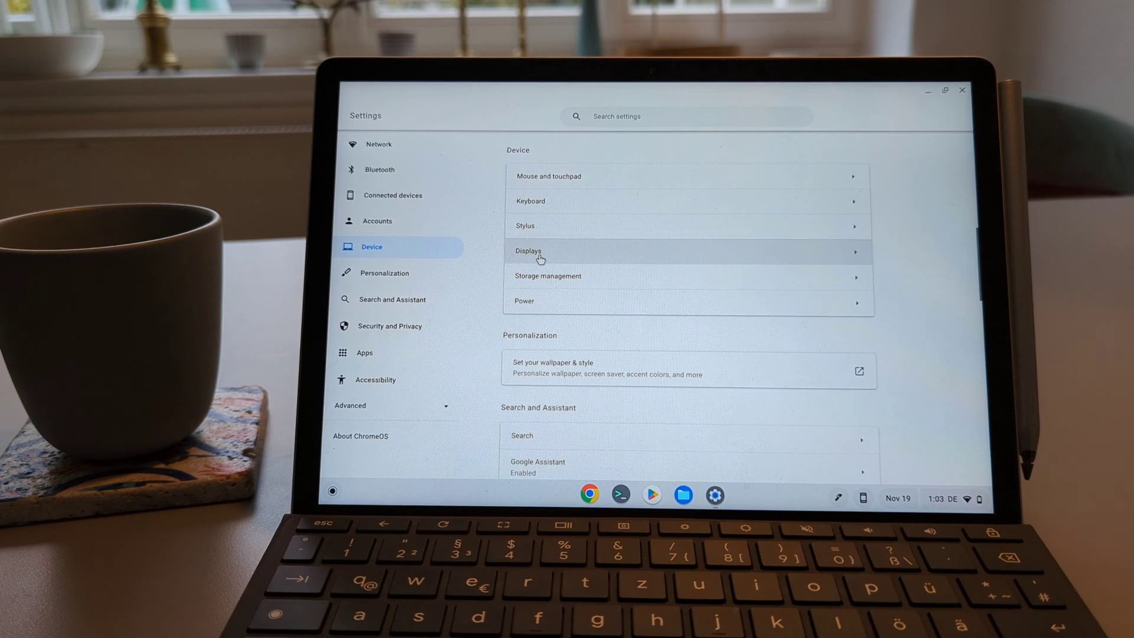
{"action": "left_click", "coordinate": [530, 250]}
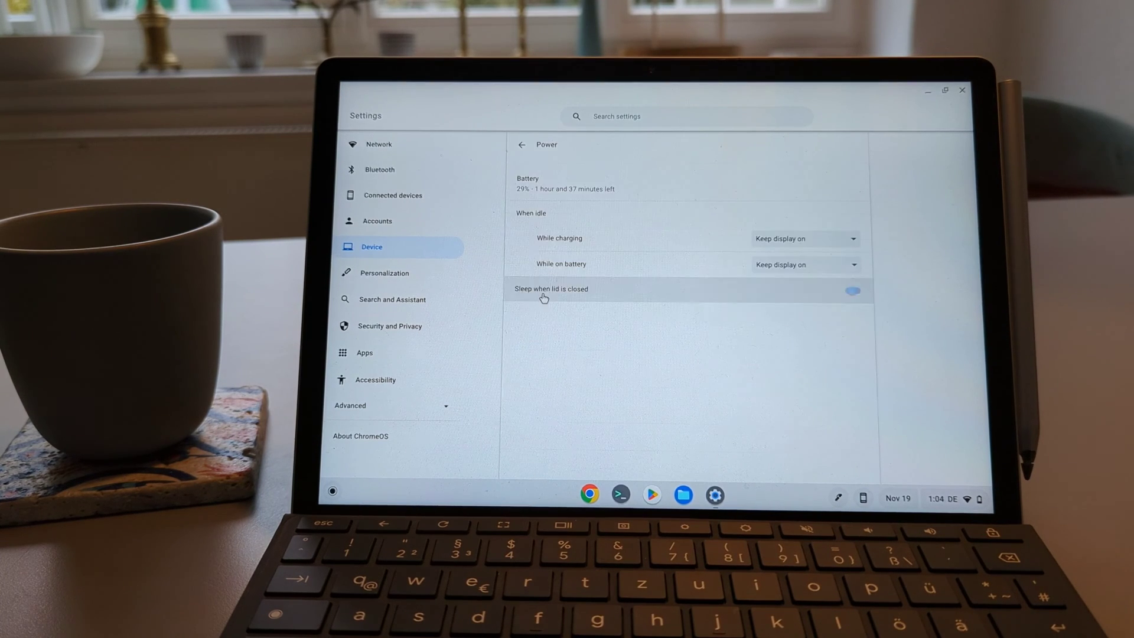
{"action": "left_click", "coordinate": [851, 291]}
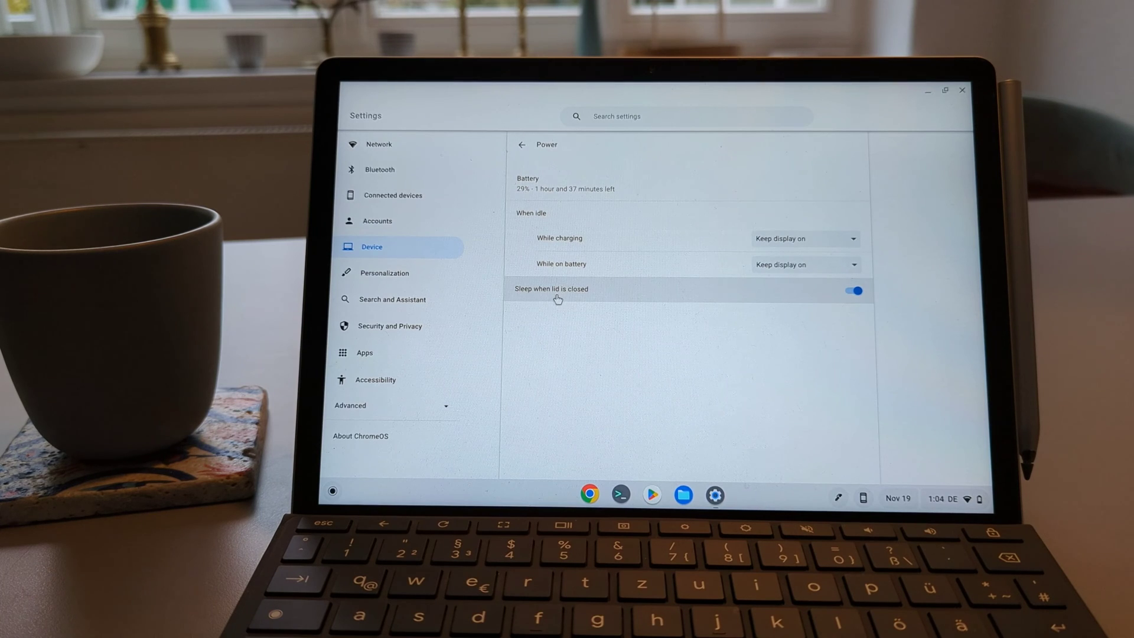
{"action": "mouse_move", "coordinate": [568, 303]}
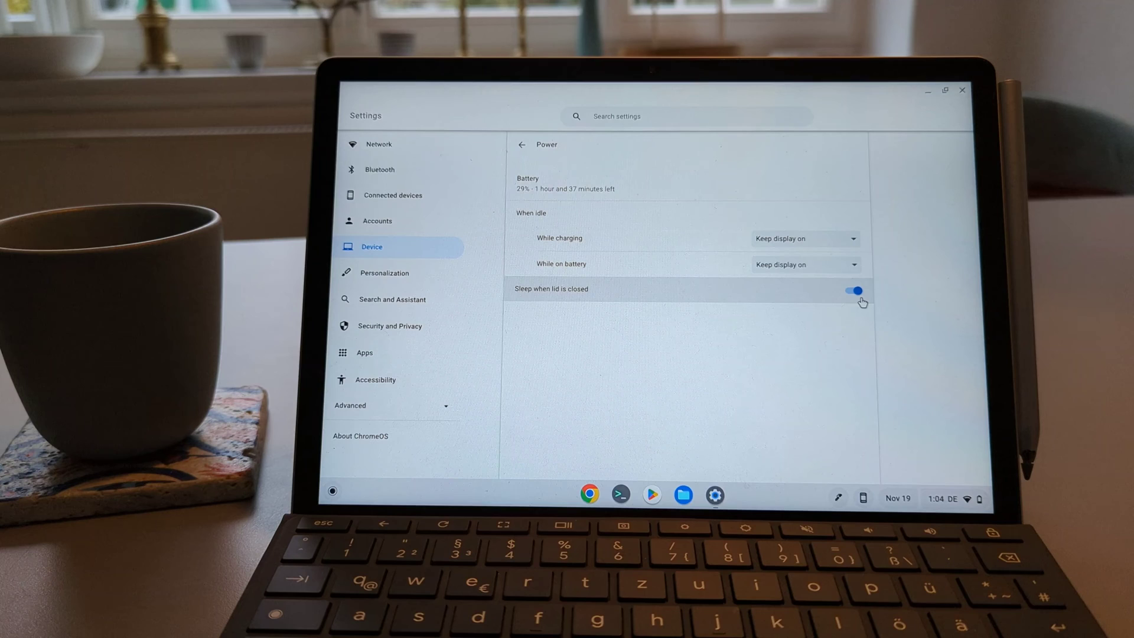
{"action": "mouse_move", "coordinate": [440, 333]}
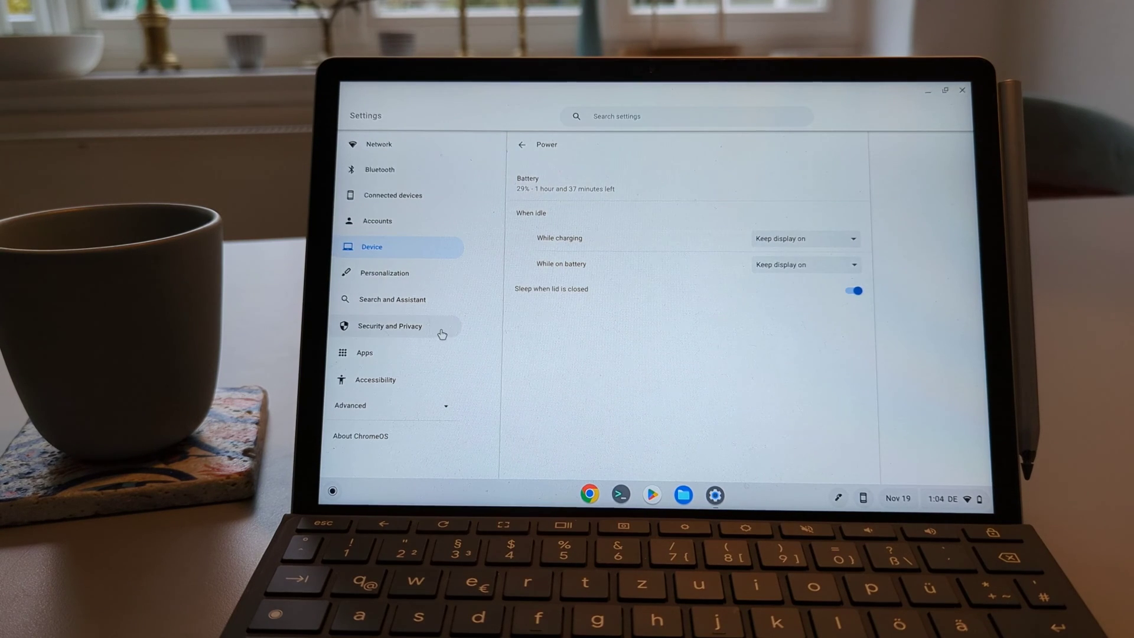
{"action": "left_click", "coordinate": [390, 326]}
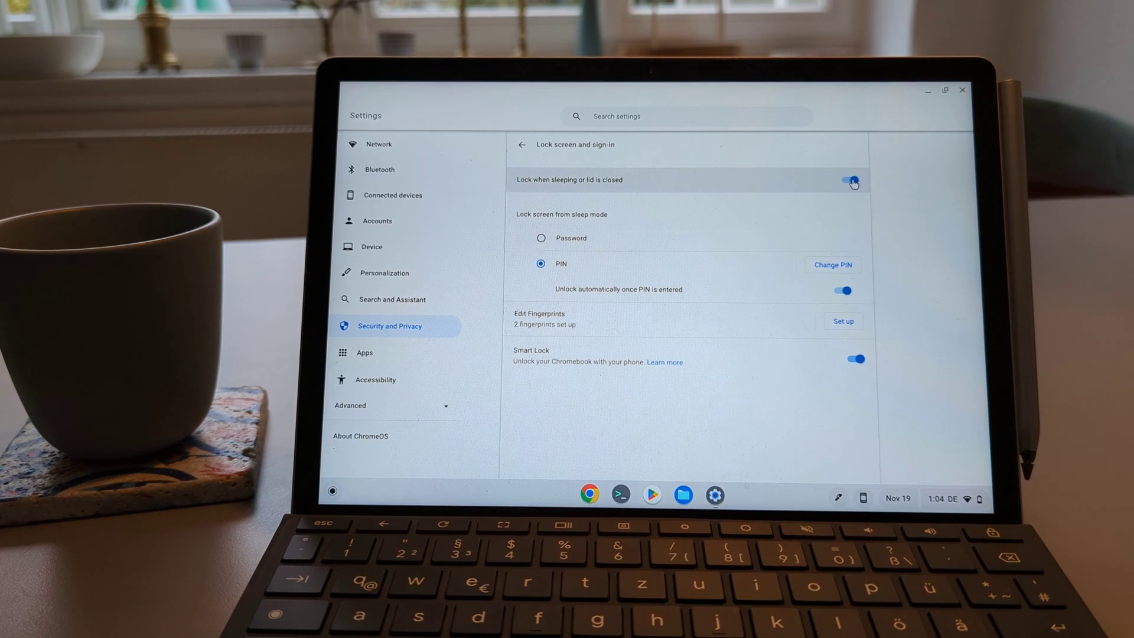
{"action": "mouse_move", "coordinate": [591, 189]}
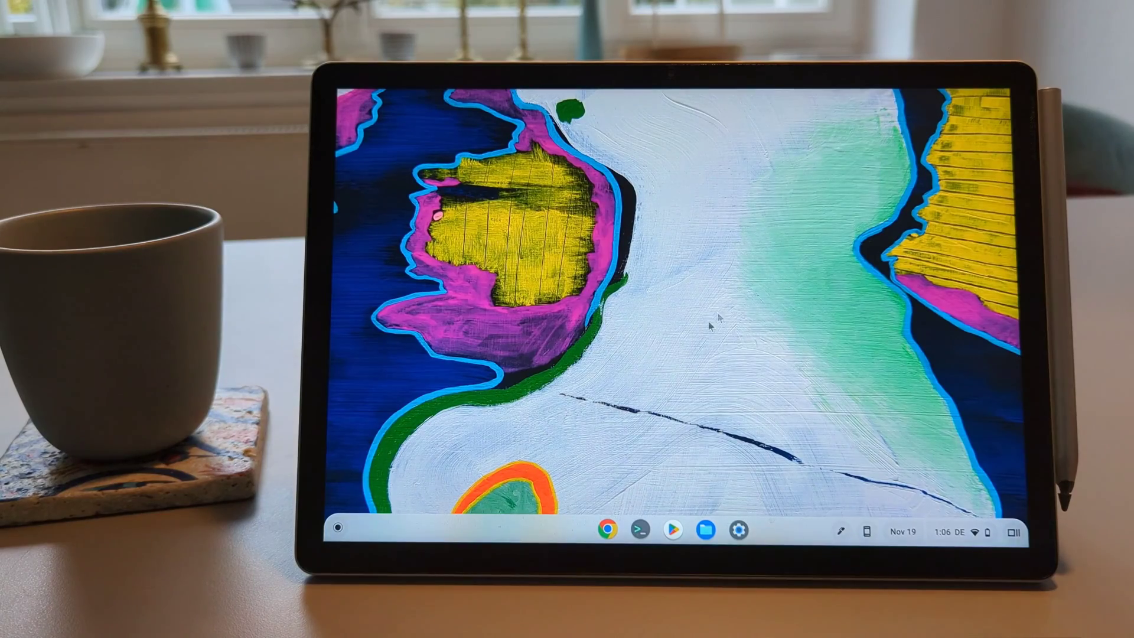
Start a new Chrome tab and begin typing 'a' in the address bar with the on-screen keyboard
{"action": "left_click", "coordinate": [605, 531]}
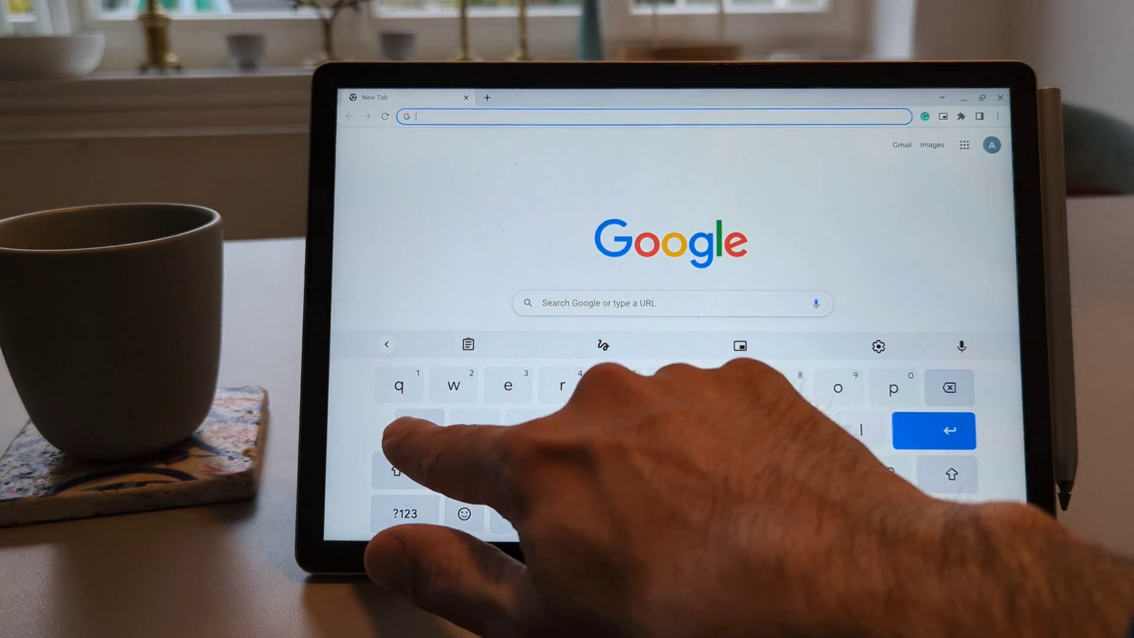
{"action": "type", "text": "a"}
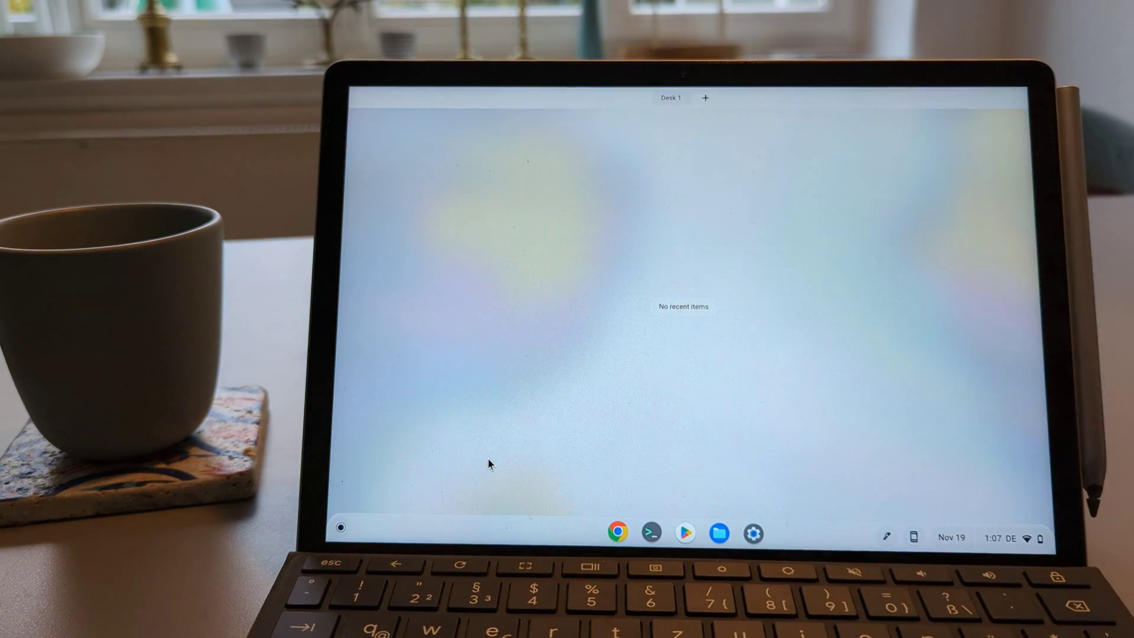
Add Desk 2 and launch Chrome with YouTube and the Files app on Desk 1
{"action": "left_click", "coordinate": [704, 98]}
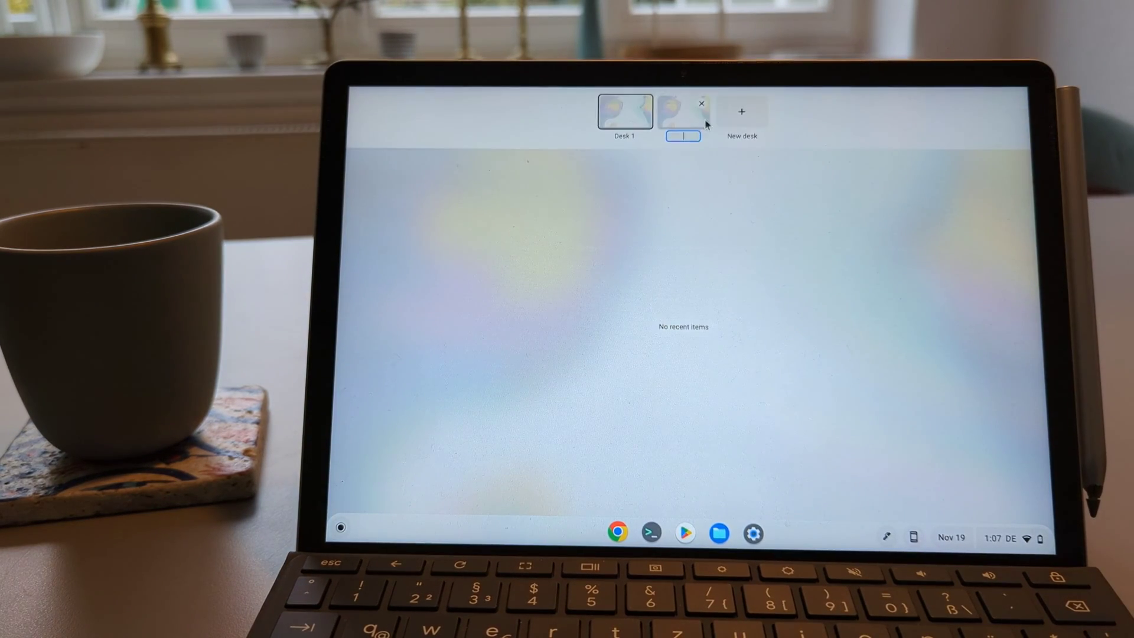
{"action": "type", "text": "Des"}
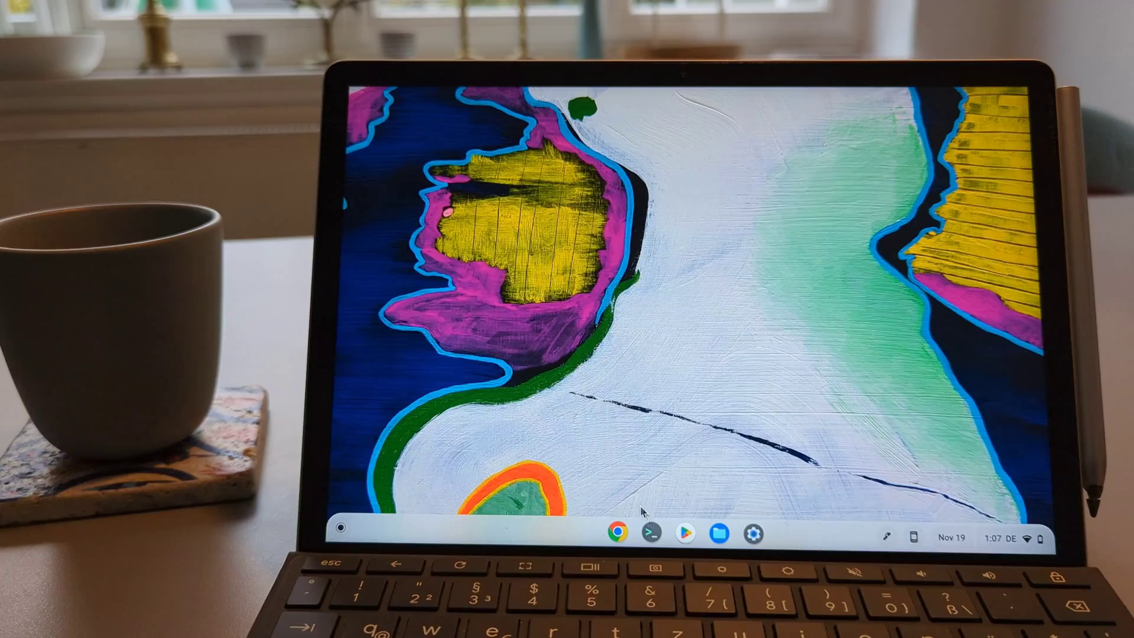
{"action": "left_click", "coordinate": [617, 533]}
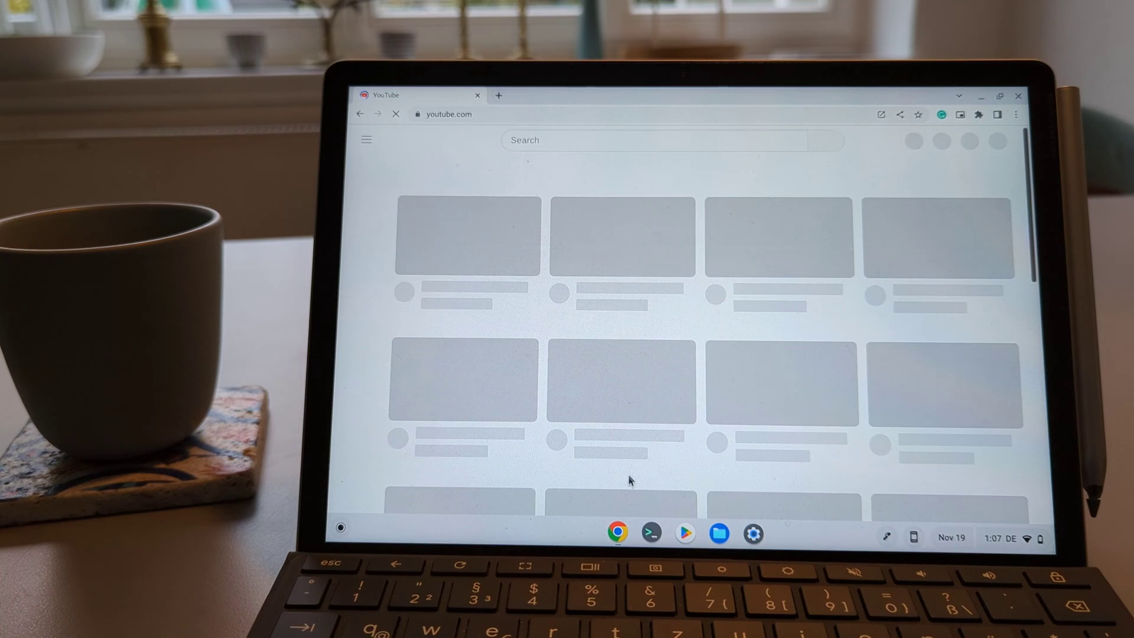
{"action": "left_click", "coordinate": [717, 534]}
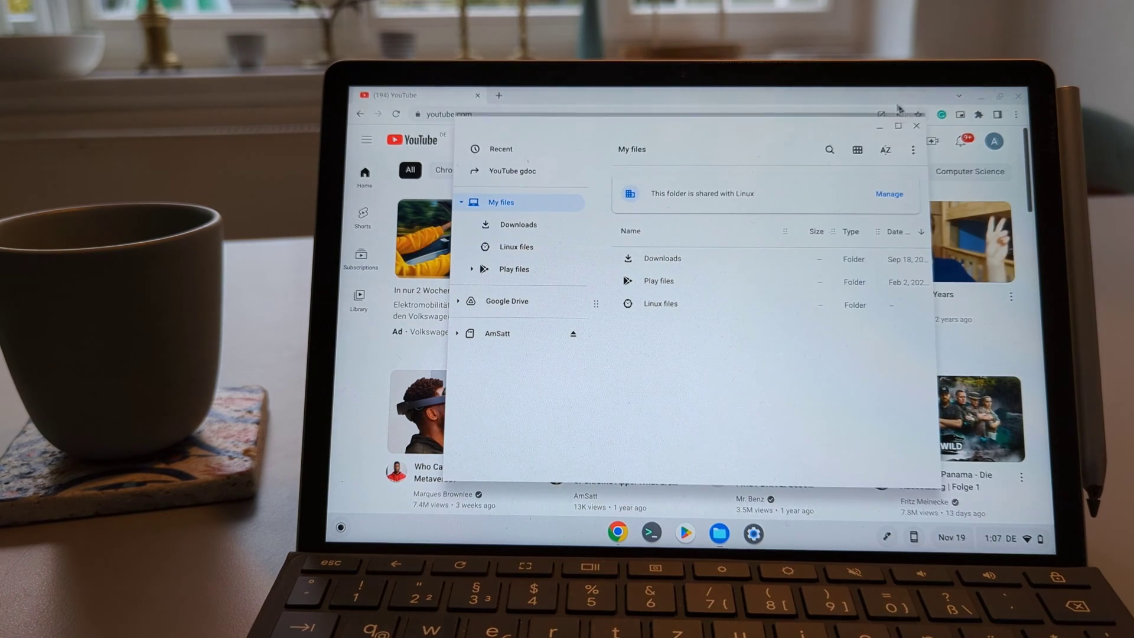
Put the restored Settings window on Desk 2 and save Desk 1 for later from Overview
{"action": "key", "text": "overview"}
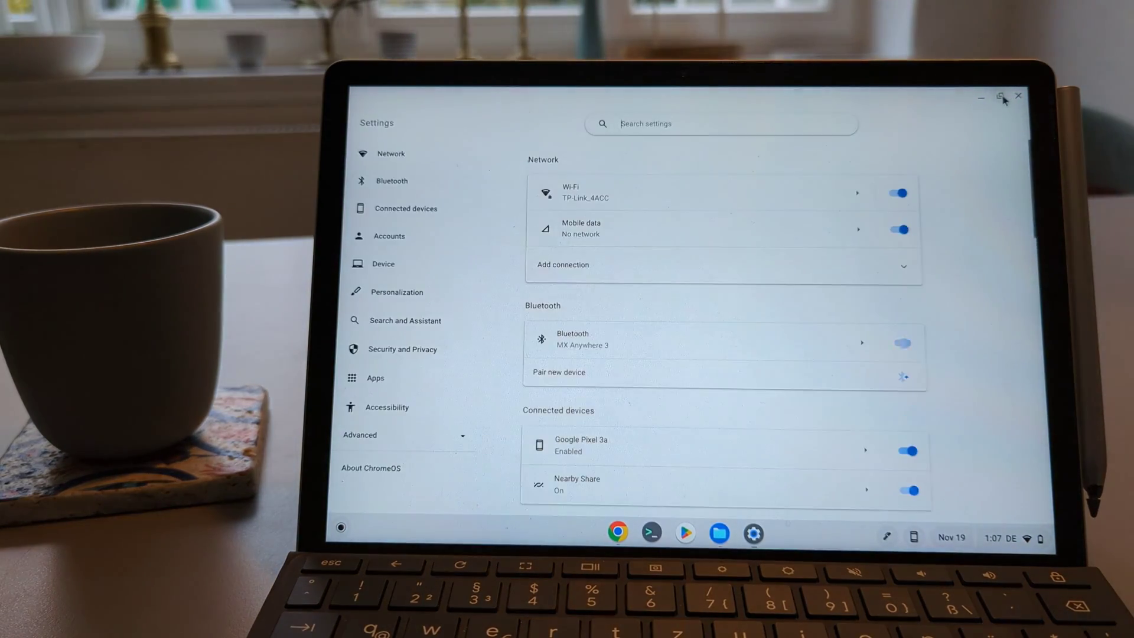
{"action": "left_click", "coordinate": [1001, 95]}
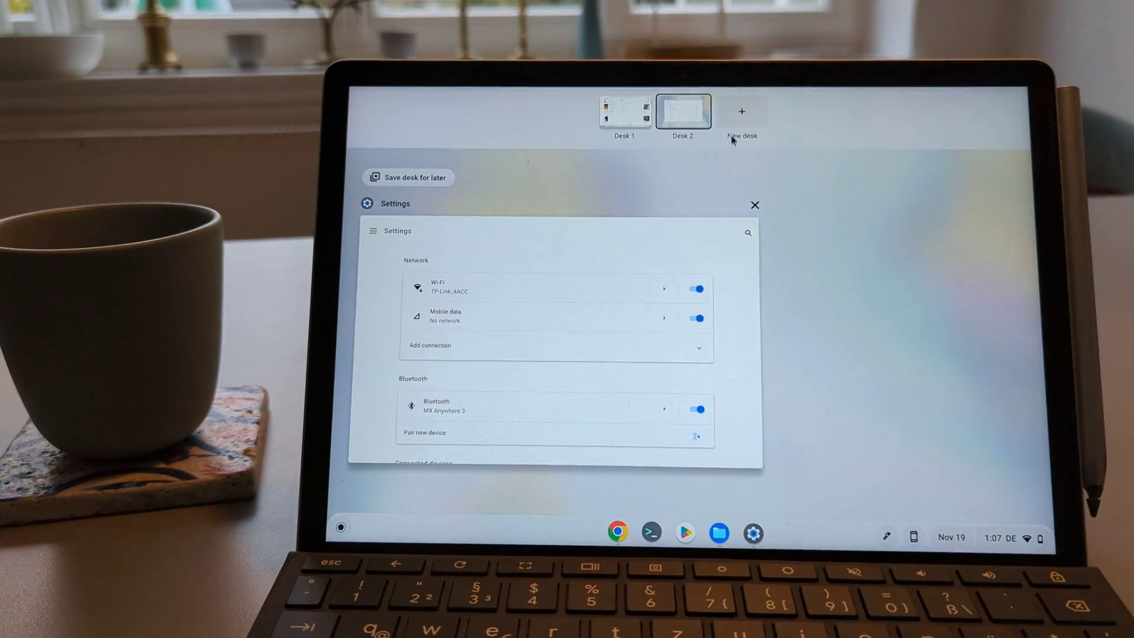
{"action": "left_click", "coordinate": [681, 112]}
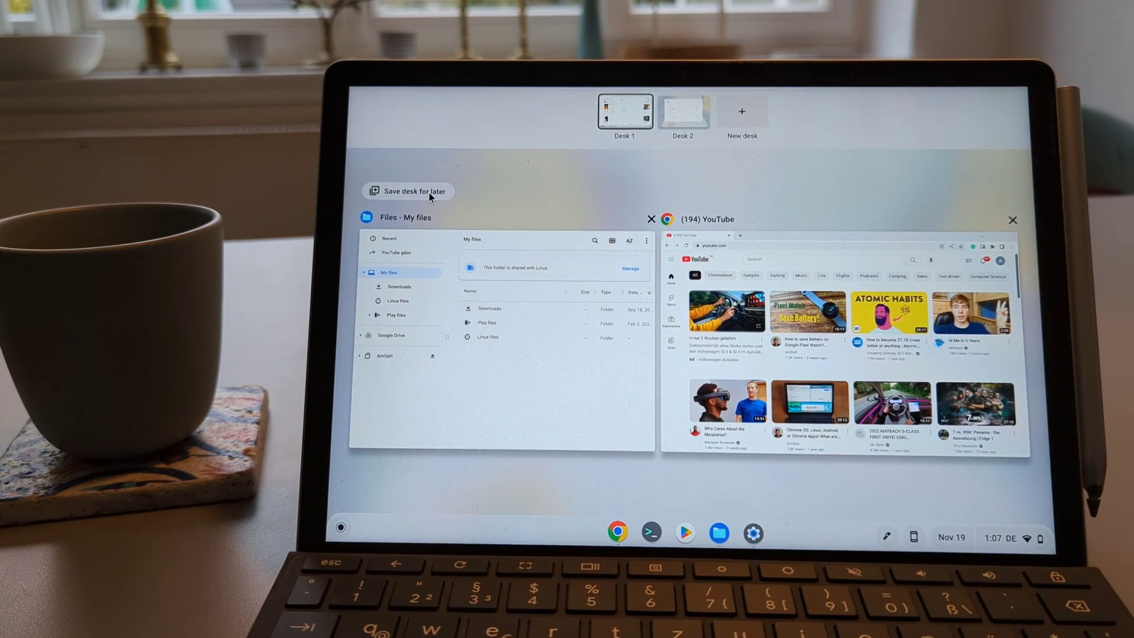
{"action": "mouse_move", "coordinate": [409, 191]}
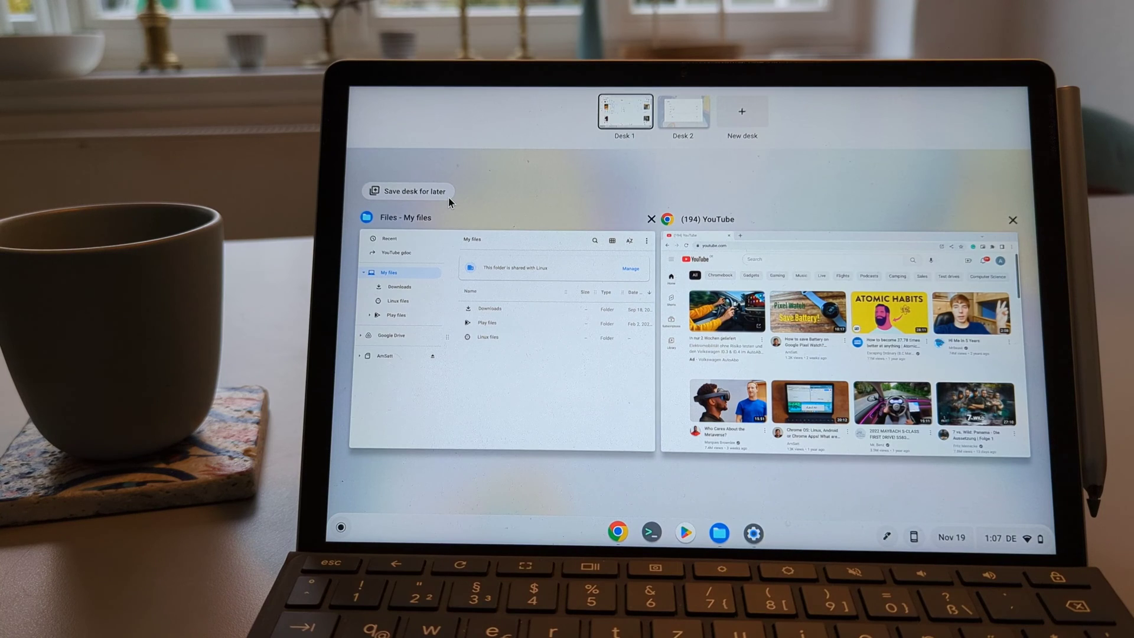
{"action": "mouse_move", "coordinate": [446, 192]}
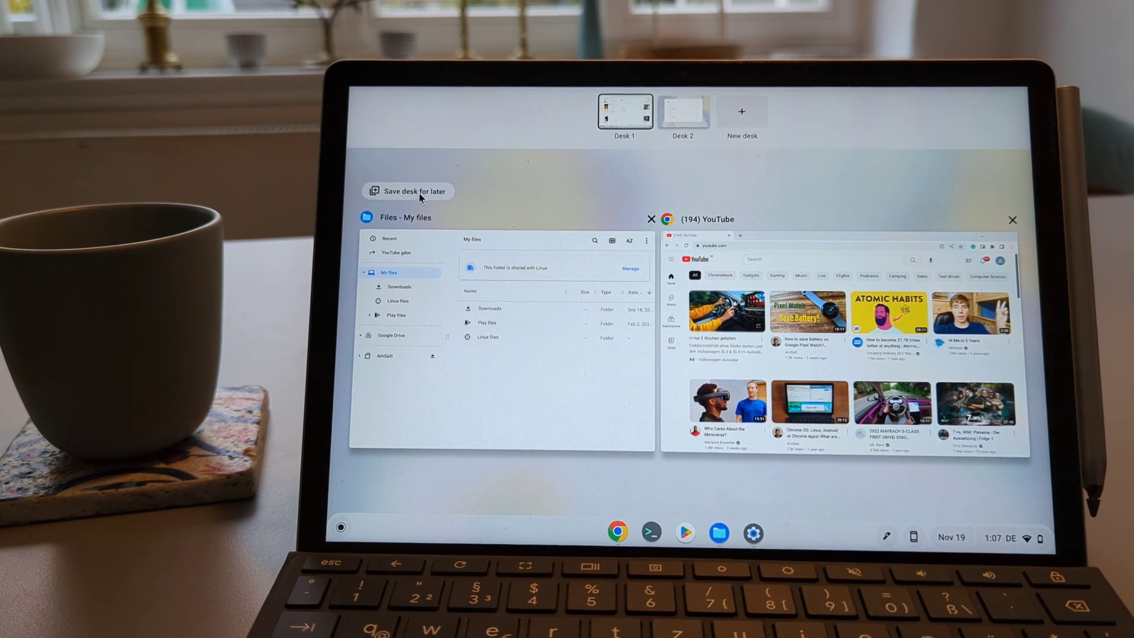
{"action": "mouse_move", "coordinate": [408, 191]}
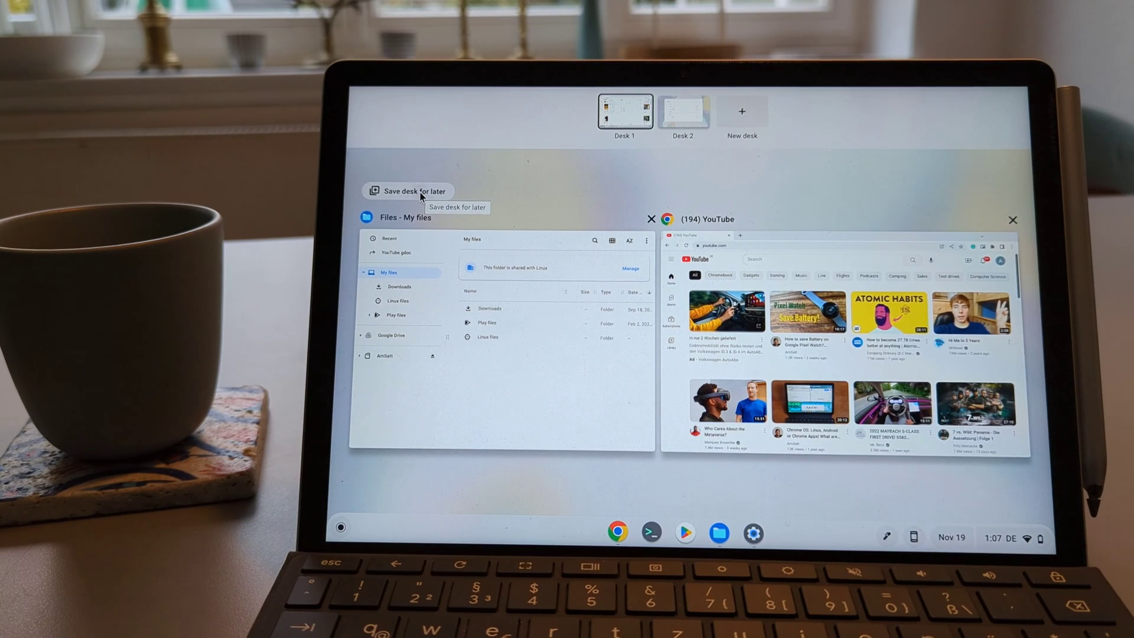
{"action": "left_click", "coordinate": [408, 191]}
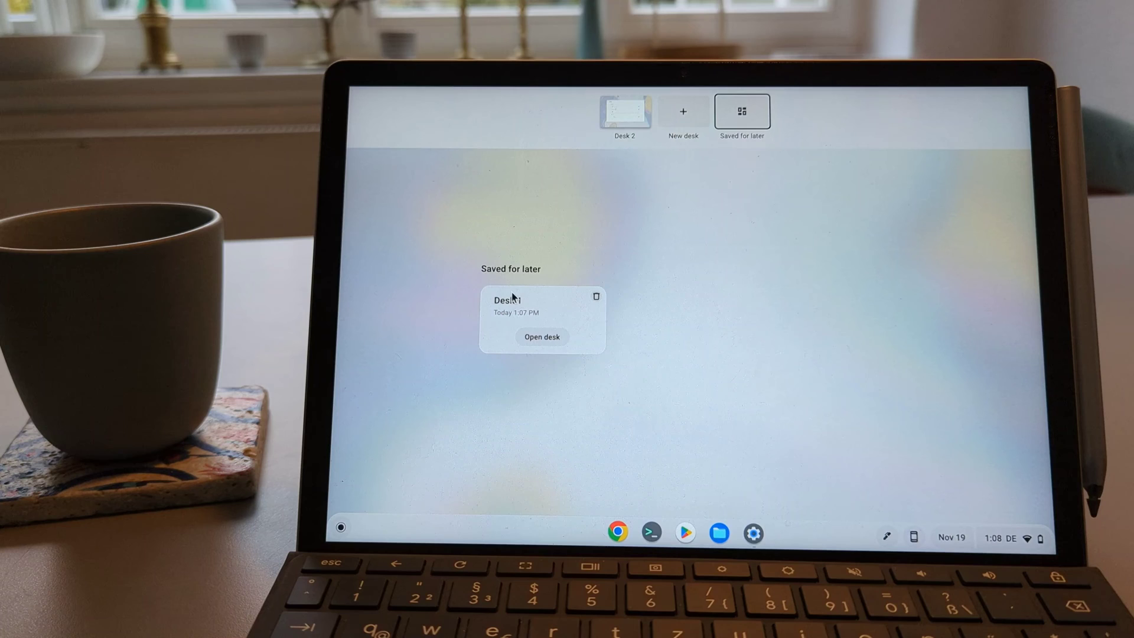
Reopen saved Desk 1, save it for later again, and show the Saved for later library
{"action": "left_click", "coordinate": [542, 337]}
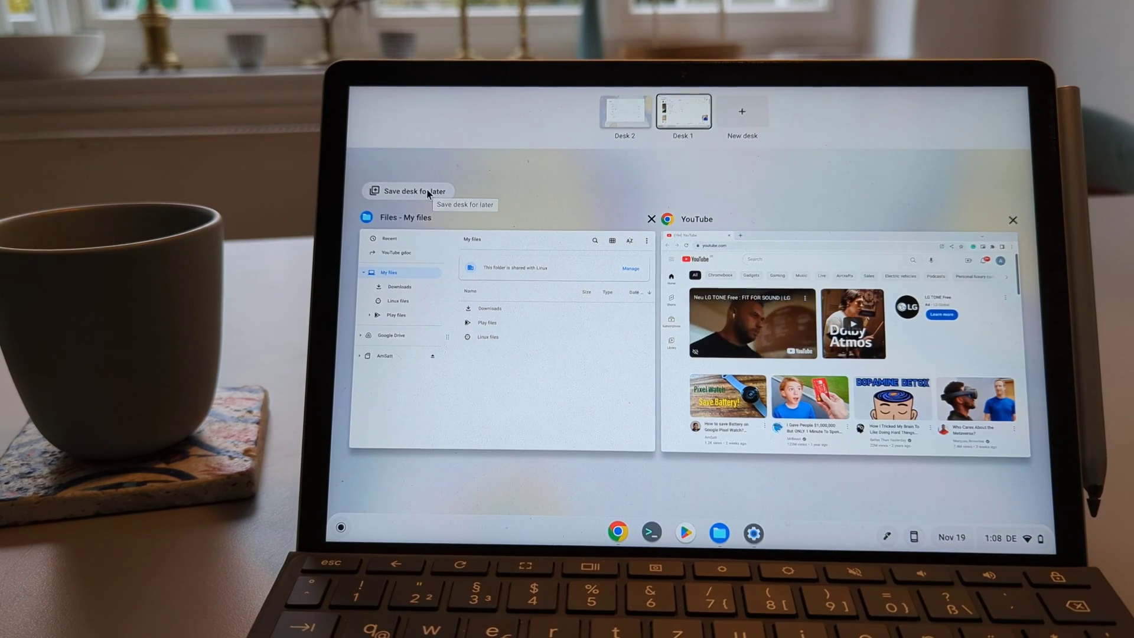
{"action": "left_click", "coordinate": [408, 191]}
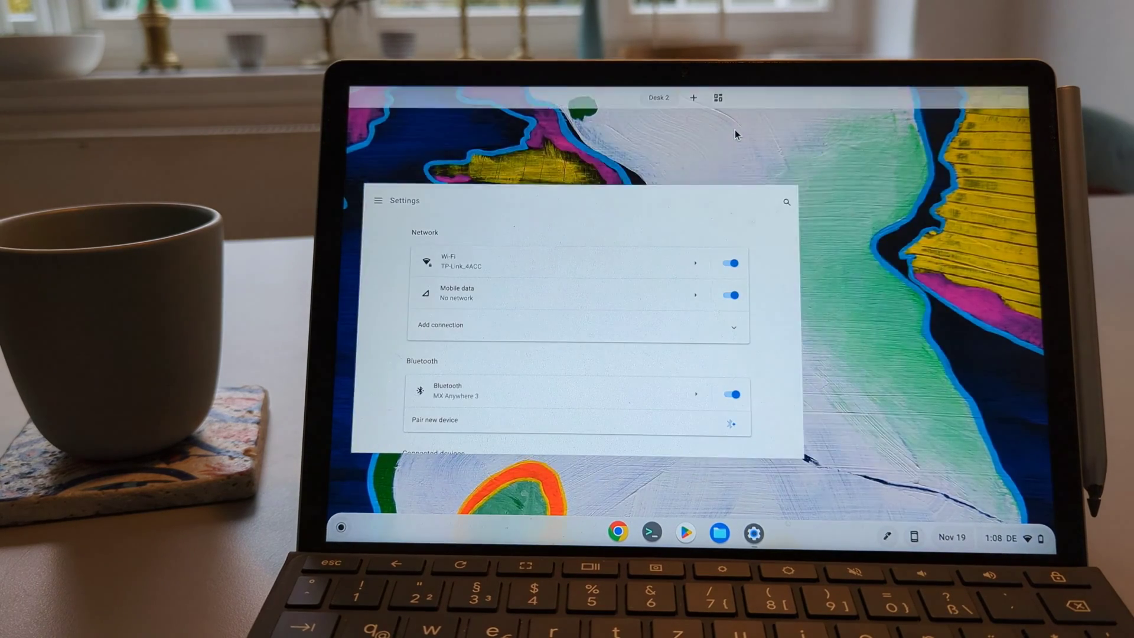
{"action": "left_click", "coordinate": [717, 98]}
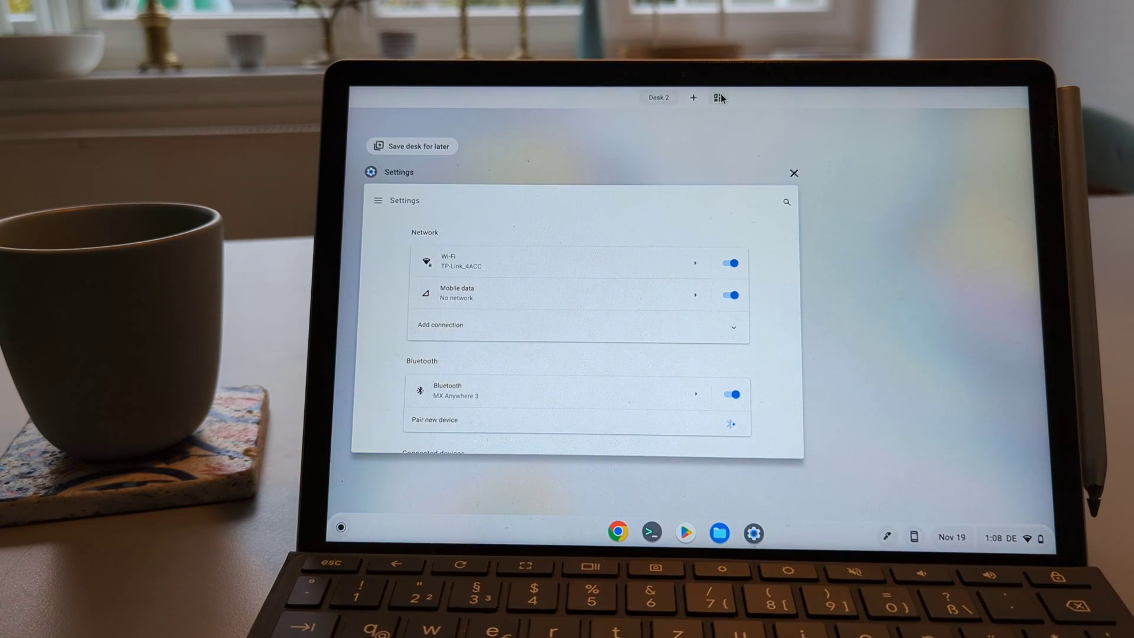
{"action": "left_click", "coordinate": [411, 146]}
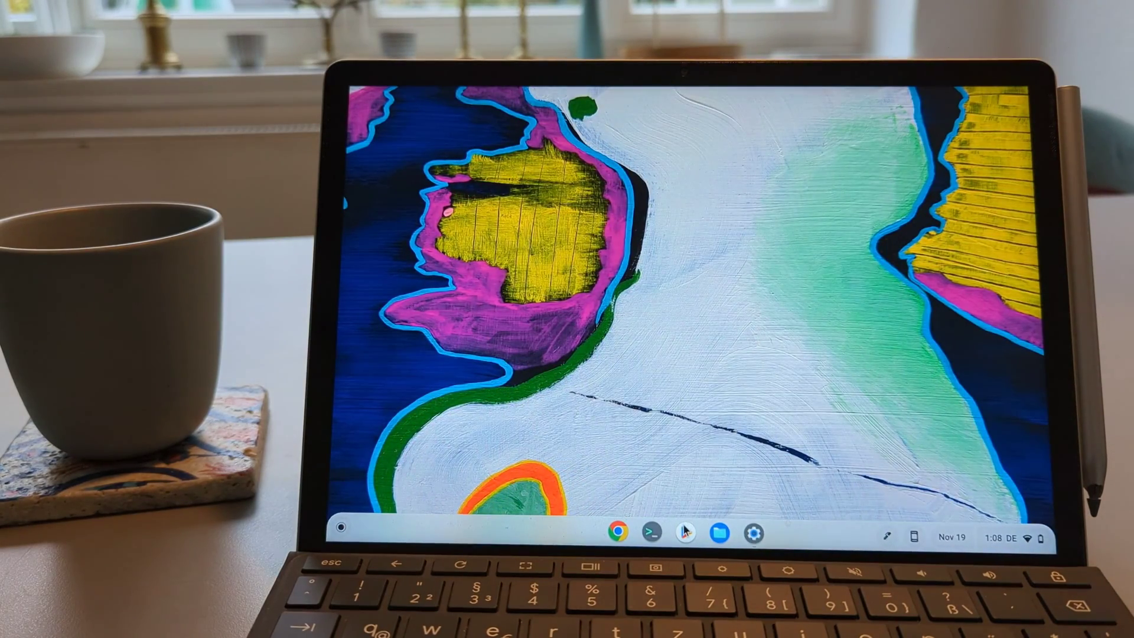
Launch Play Store on a new desk, merge it into Desk 2, and view the desks saved for later
{"action": "left_click", "coordinate": [685, 532]}
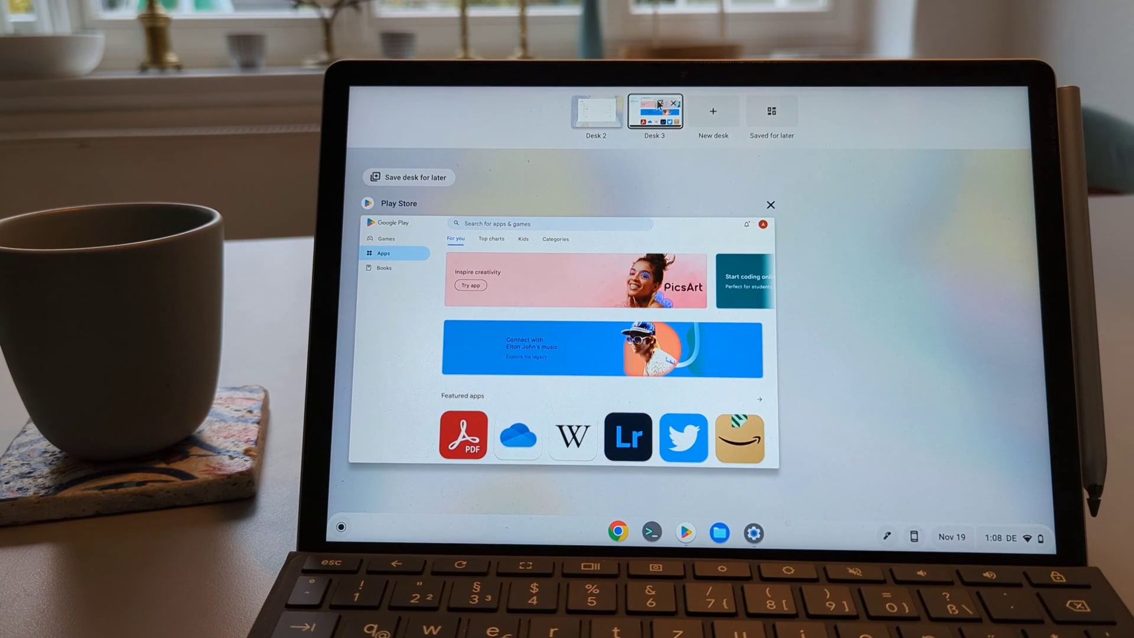
{"action": "mouse_move", "coordinate": [658, 108]}
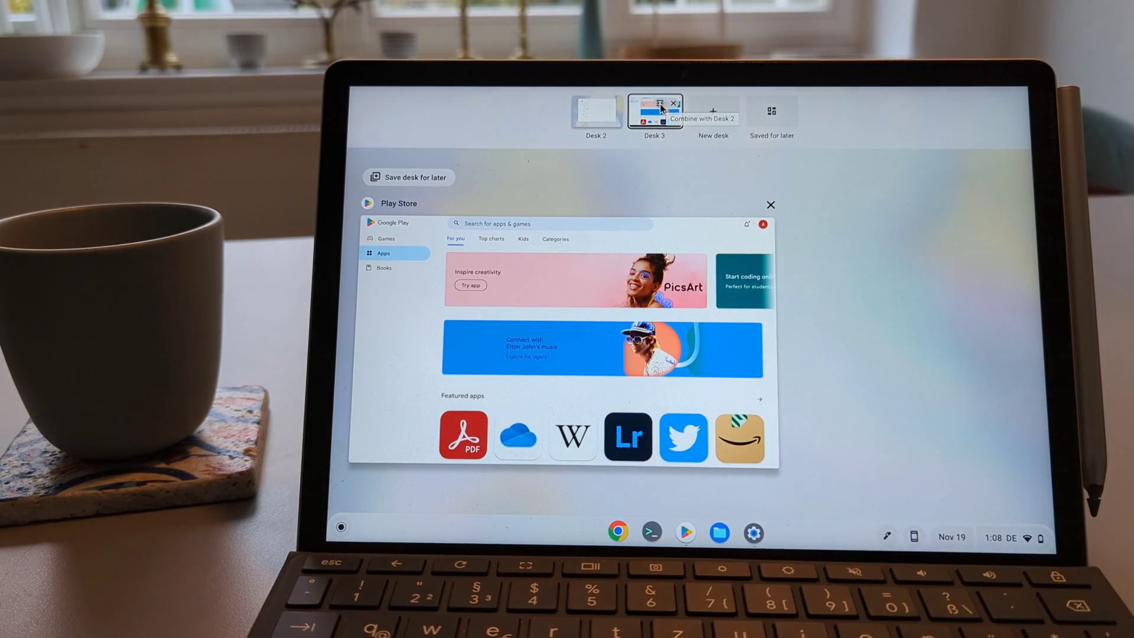
{"action": "left_click", "coordinate": [654, 113]}
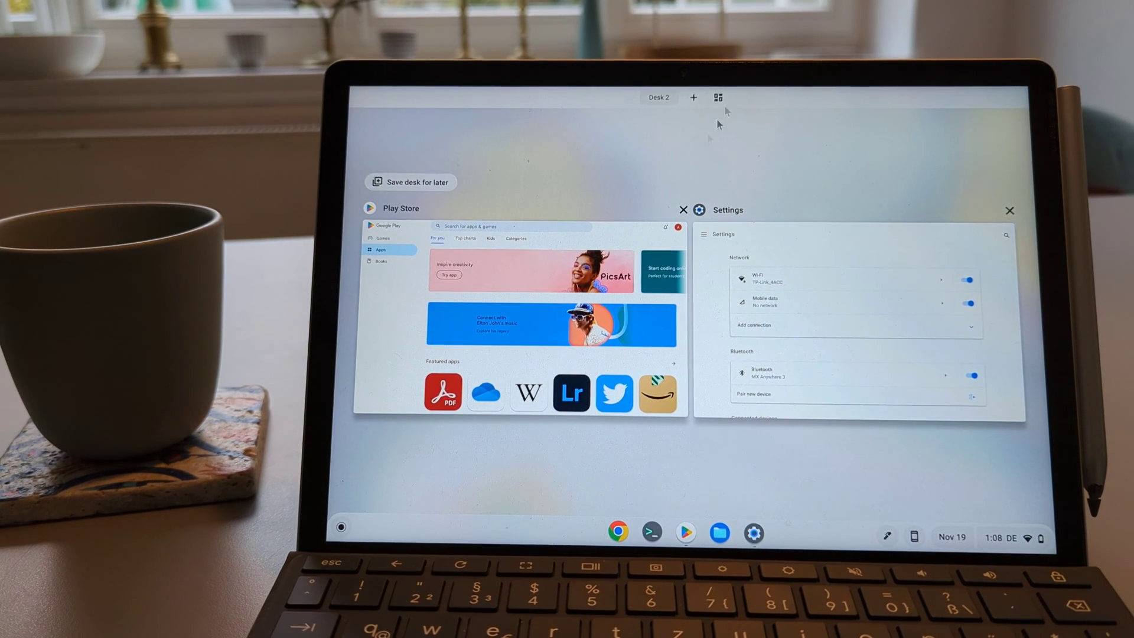
{"action": "left_click", "coordinate": [716, 98]}
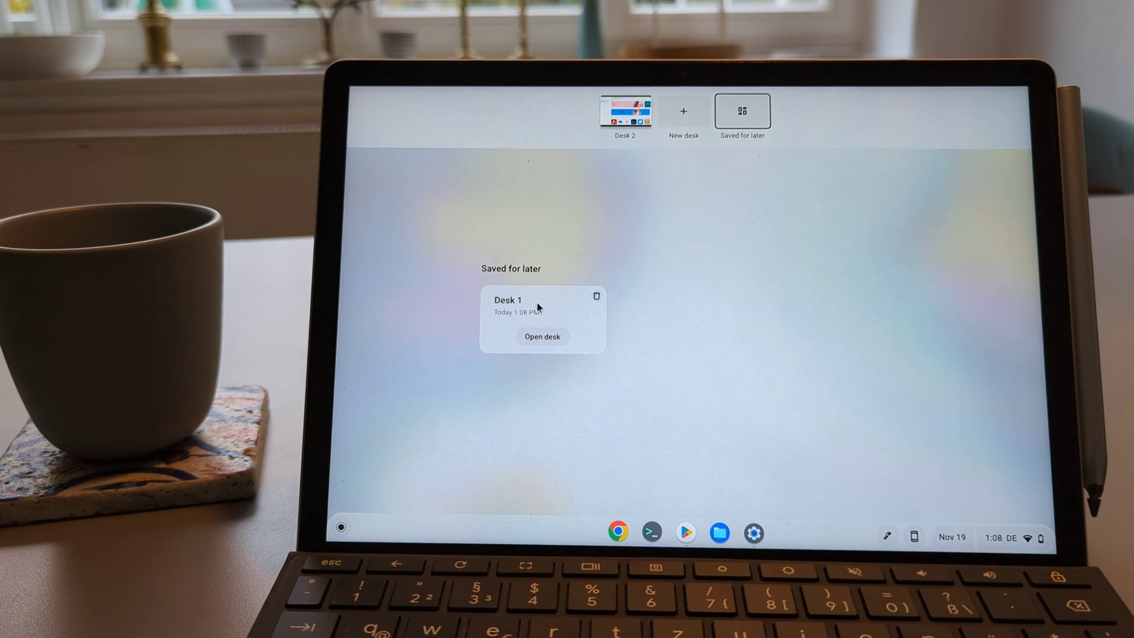
{"action": "mouse_move", "coordinate": [660, 204]}
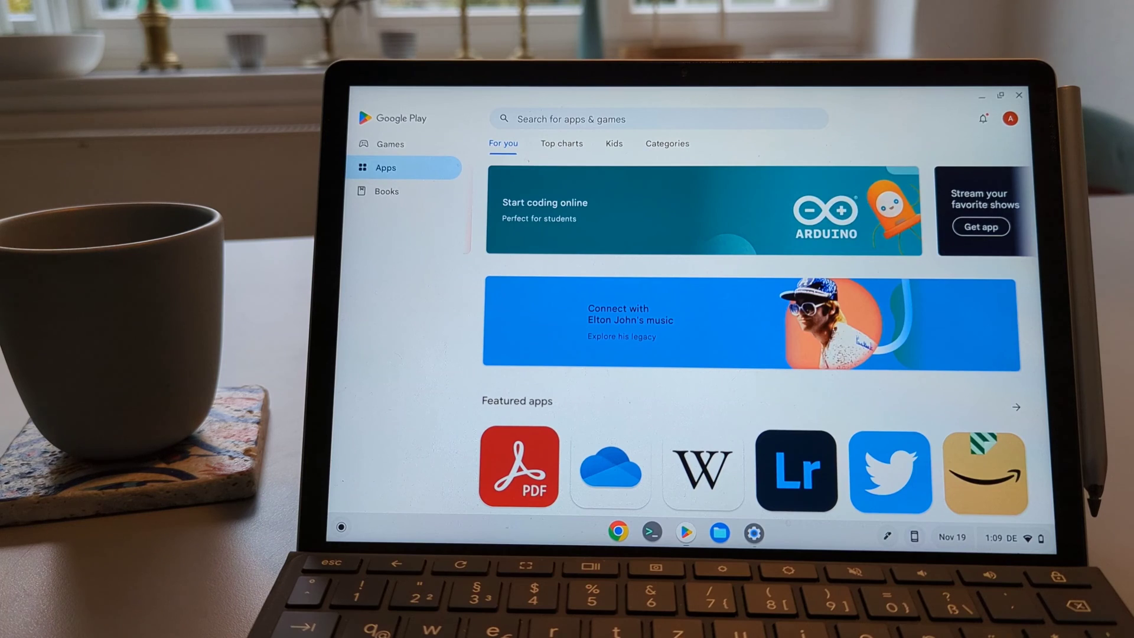
Restart the Chromebook and dismiss the Restore apps notification
{"action": "left_click", "coordinate": [1001, 537]}
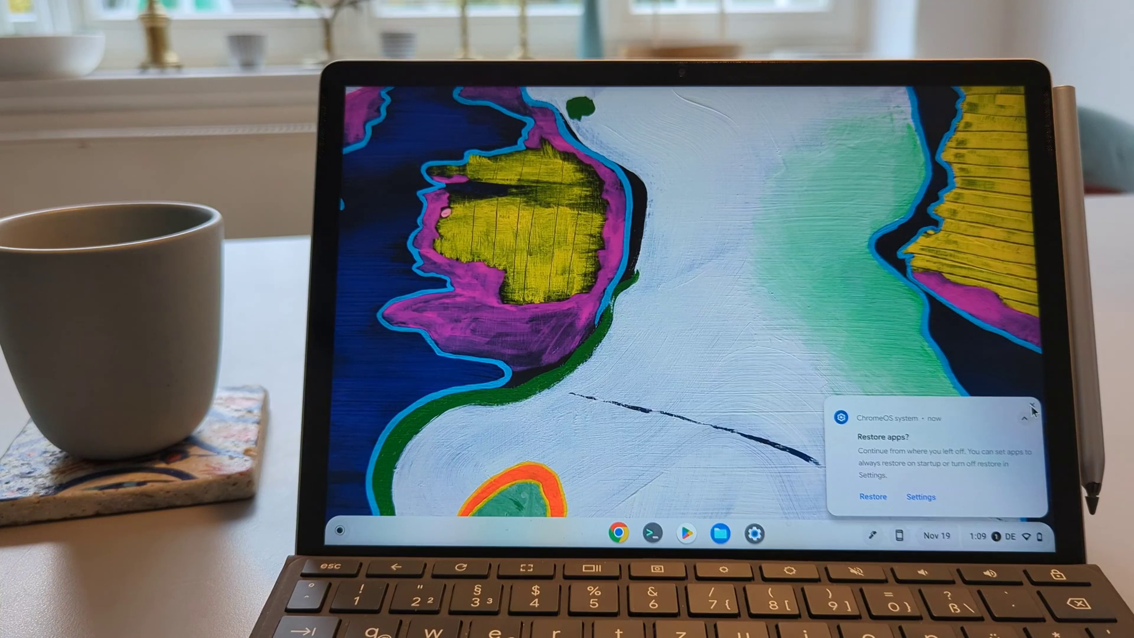
{"action": "left_click", "coordinate": [1033, 410]}
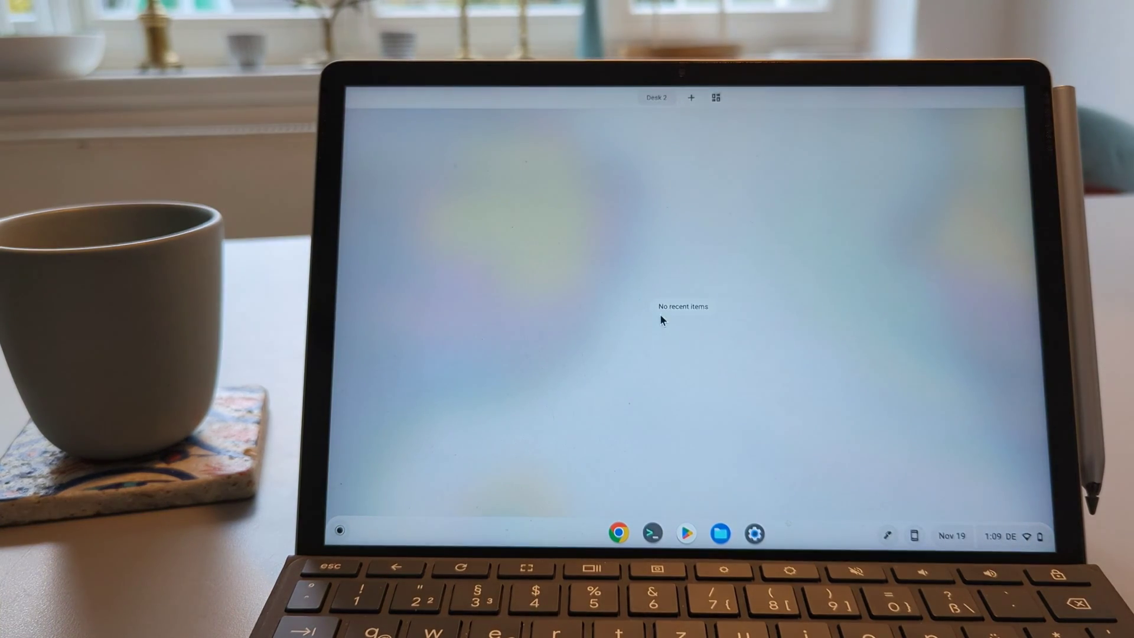
Reopen saved Desk 1 from Saved for later, bringing back its YouTube and Files windows
{"action": "left_click", "coordinate": [717, 98]}
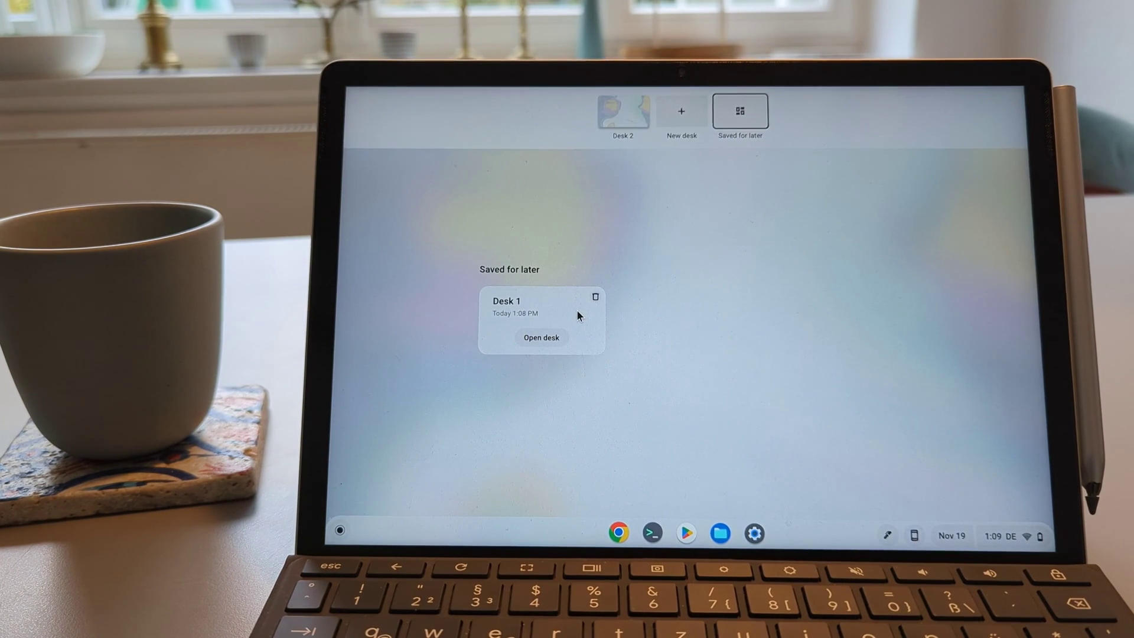
{"action": "left_click", "coordinate": [541, 338]}
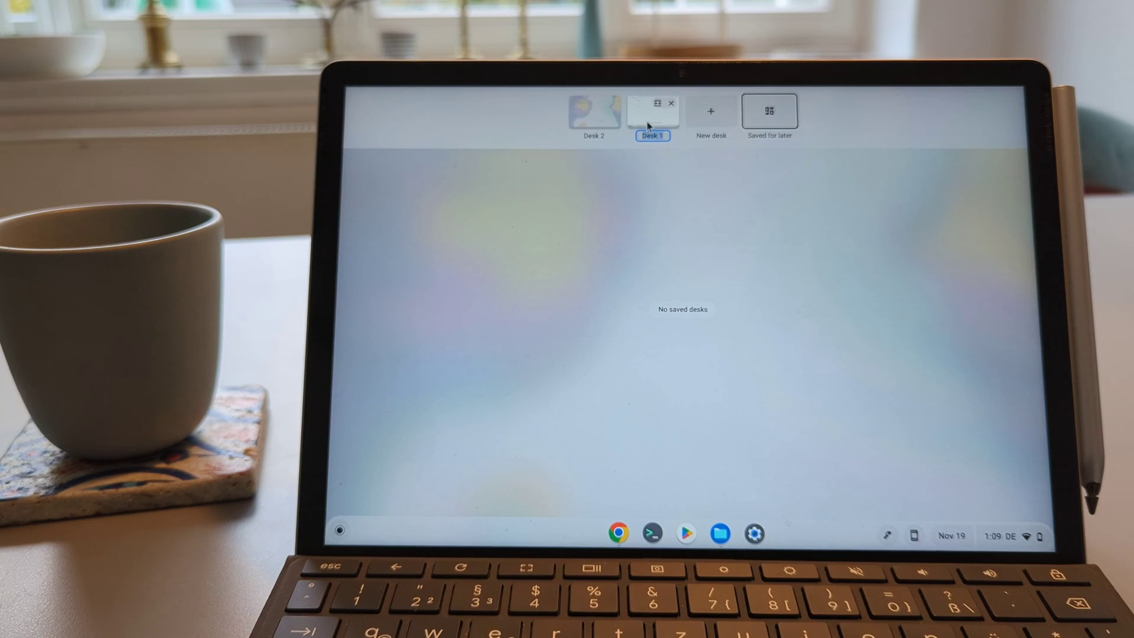
{"action": "left_click", "coordinate": [652, 113]}
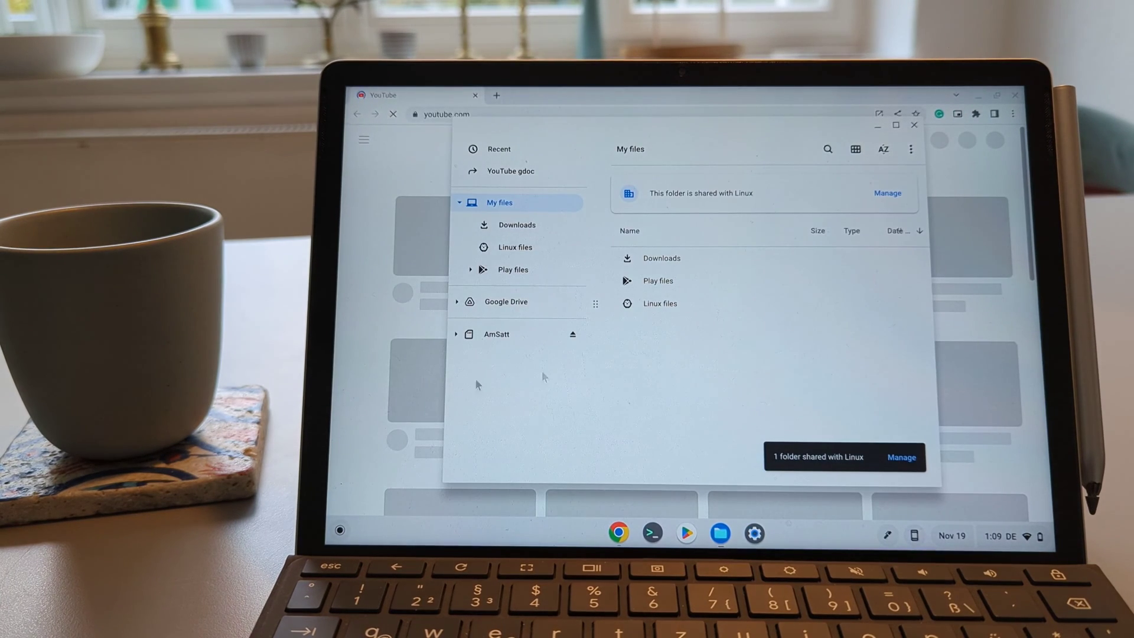
{"action": "key", "text": "overview"}
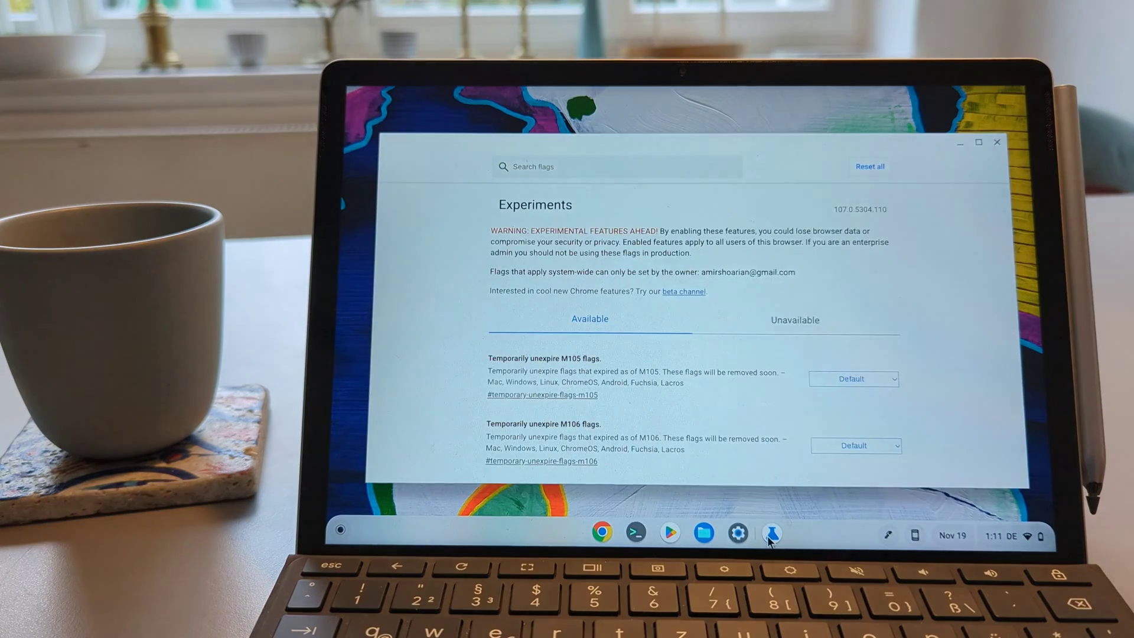
Search chrome://flags for 'float' and set Float current active window to Enabled
{"action": "left_click", "coordinate": [617, 167]}
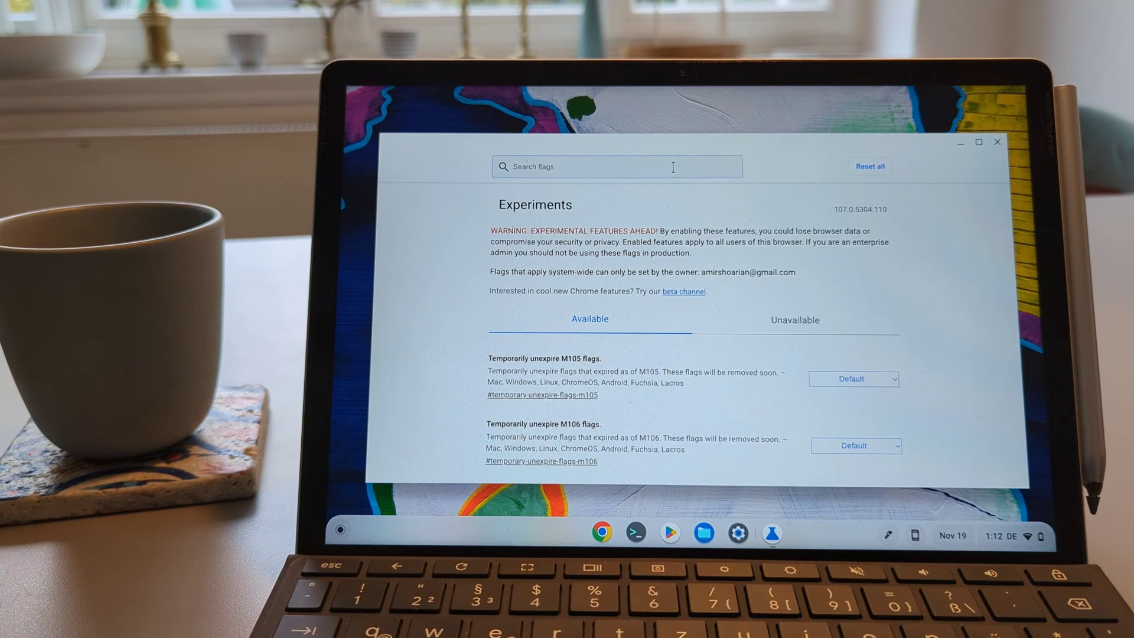
{"action": "type", "text": "f"}
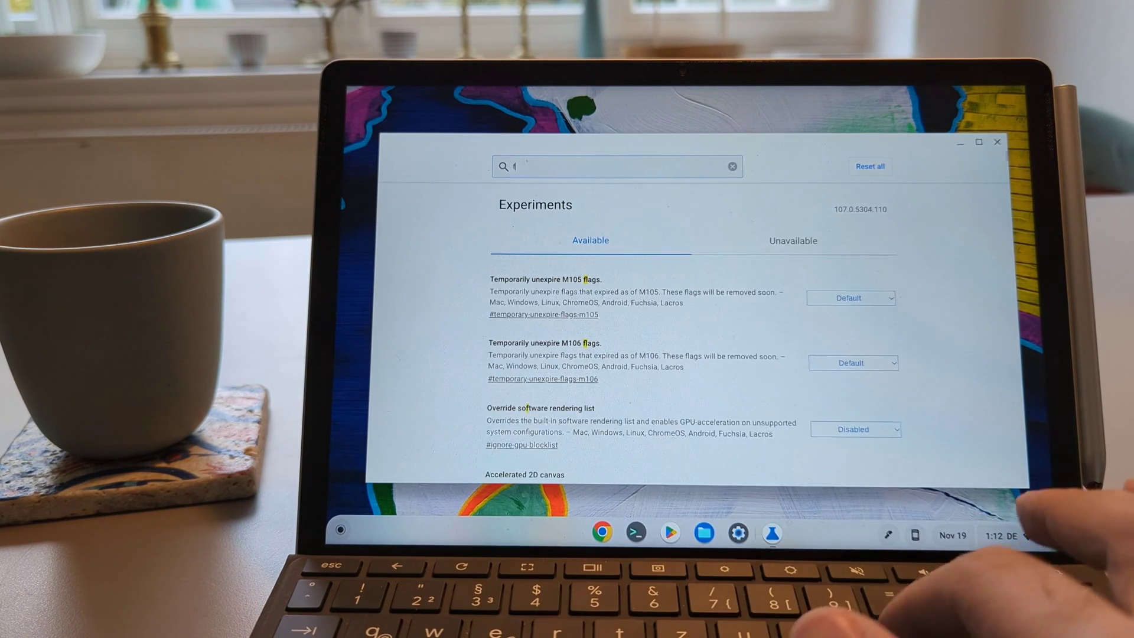
{"action": "type", "text": "float"}
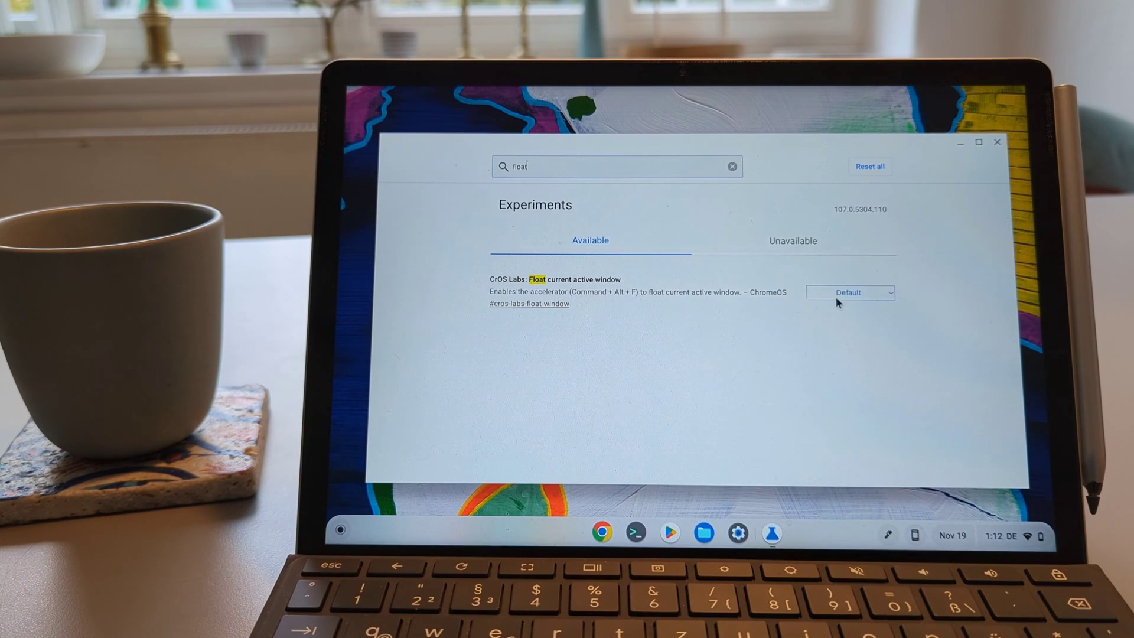
{"action": "left_click", "coordinate": [849, 292]}
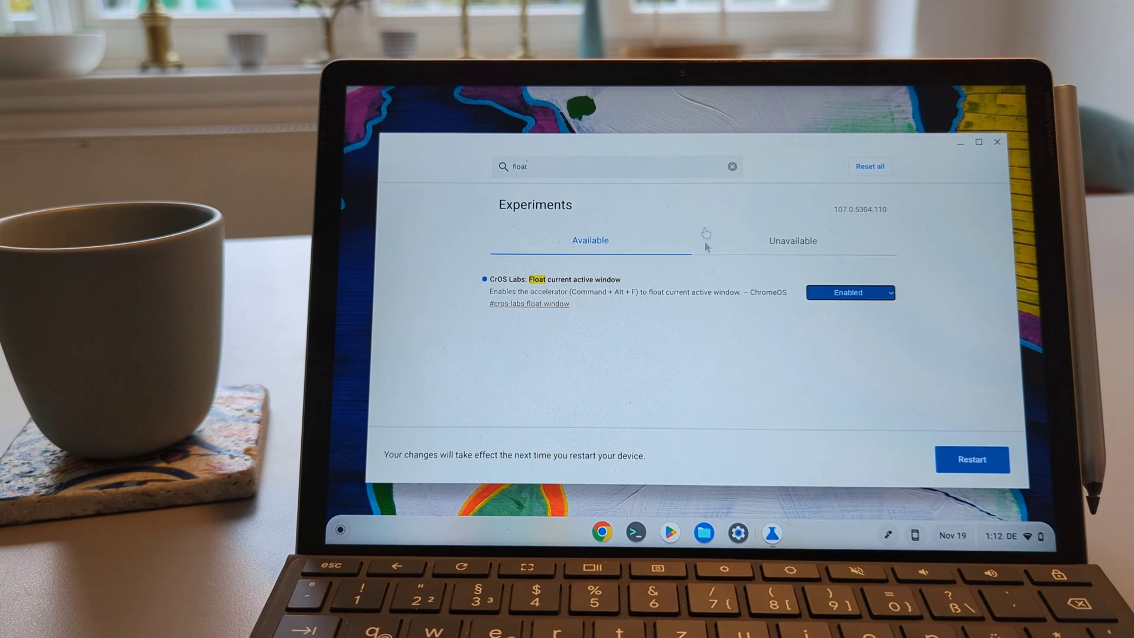
{"action": "left_click", "coordinate": [972, 459]}
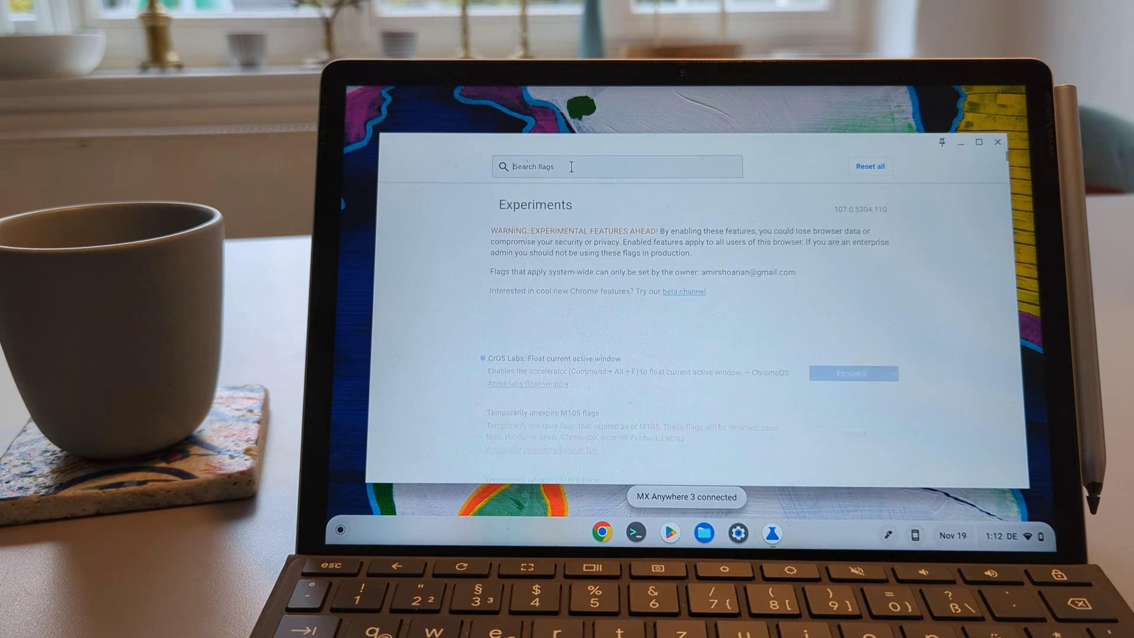
Search flags for 'parti', set Partial Split to Enabled and restart to apply both flags
{"action": "type", "text": "p"}
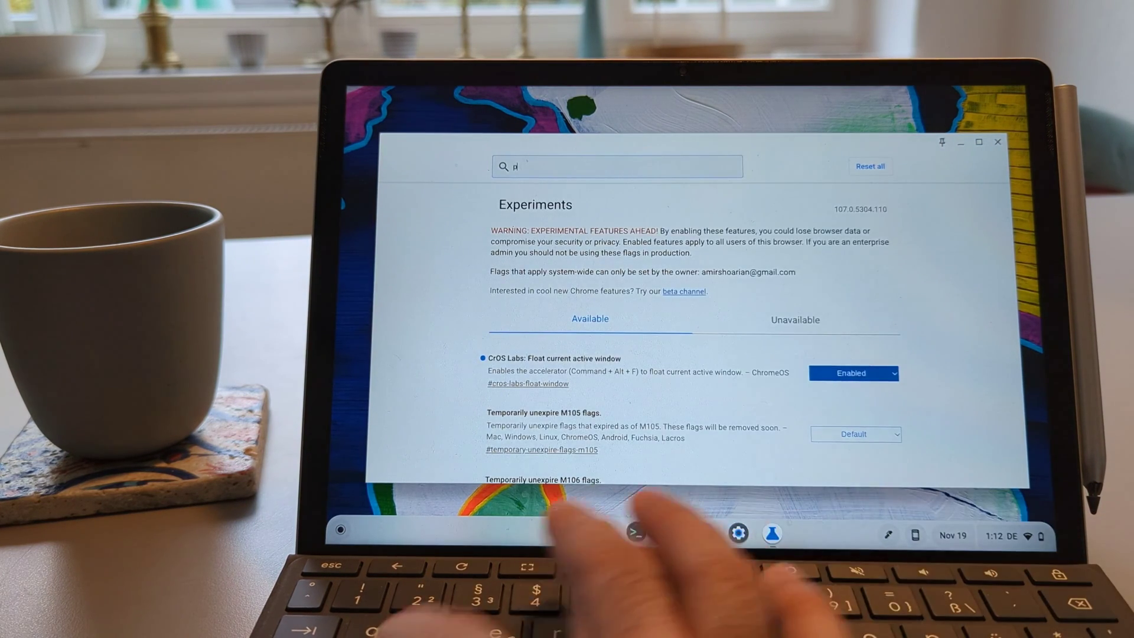
{"action": "type", "text": "arti"}
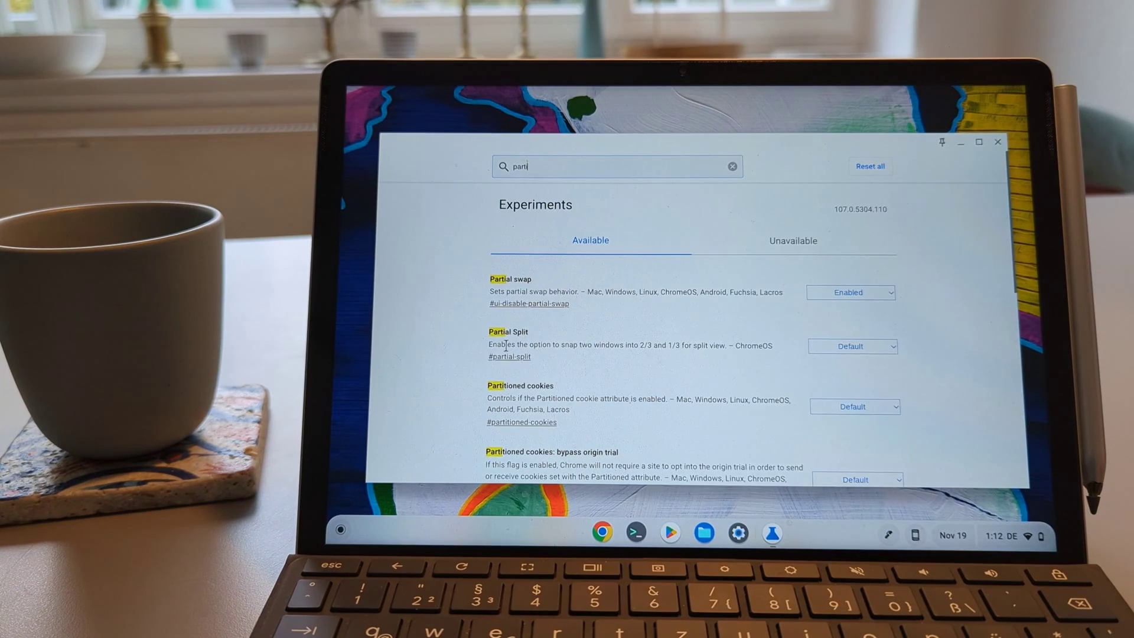
{"action": "left_click", "coordinate": [852, 347]}
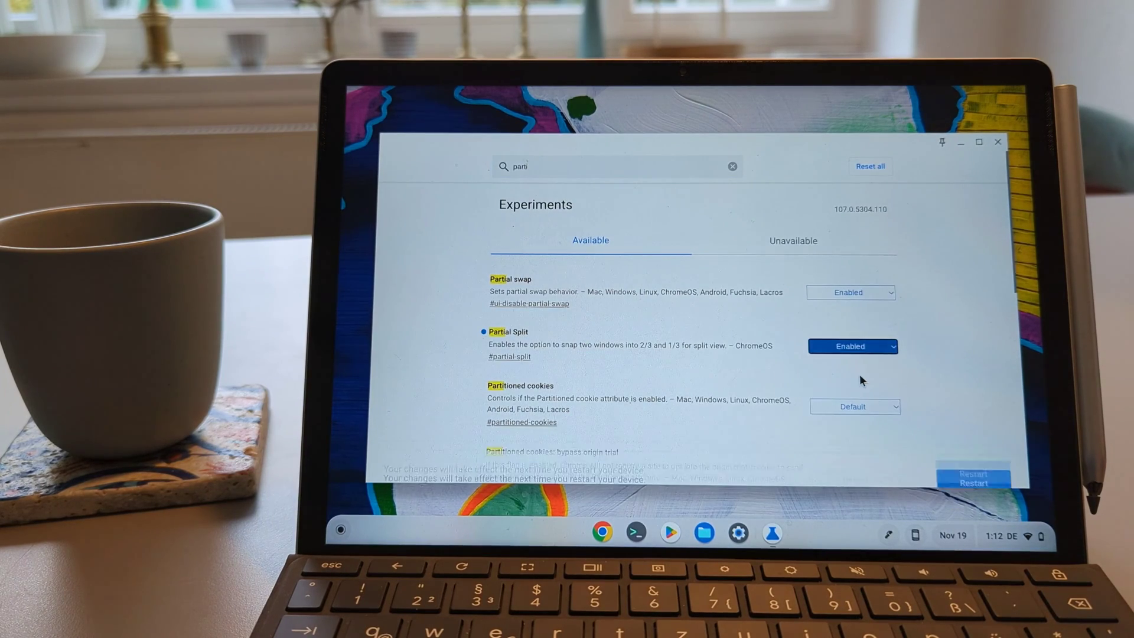
{"action": "left_click", "coordinate": [973, 484]}
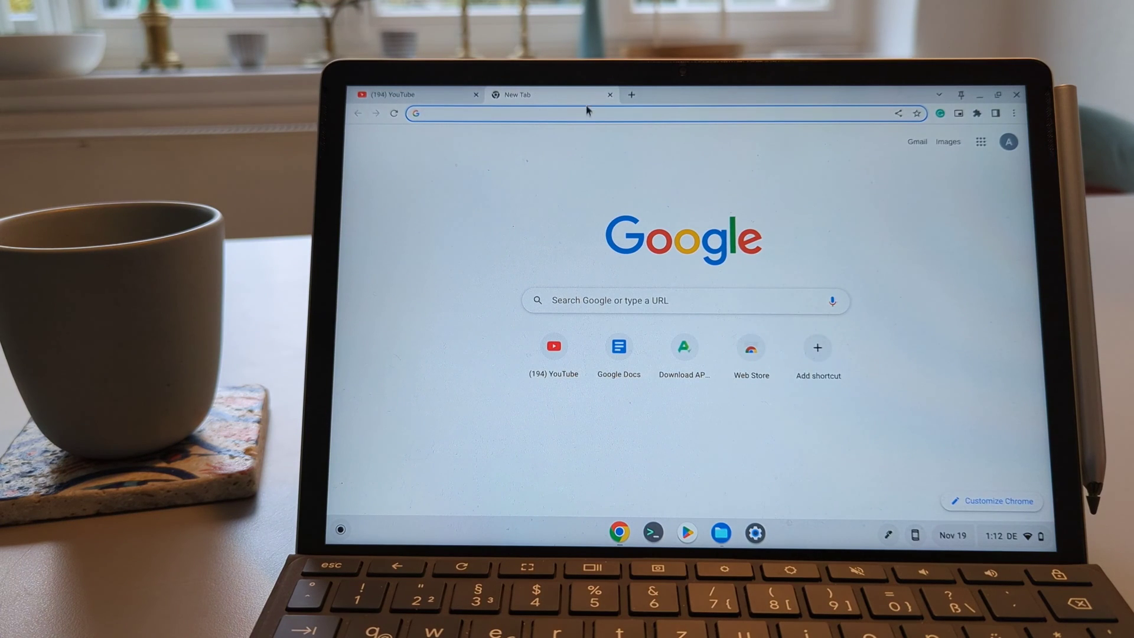
Close the YouTube tab, float the browser on top of Files, then restore it to fill the screen
{"action": "left_click", "coordinate": [476, 94]}
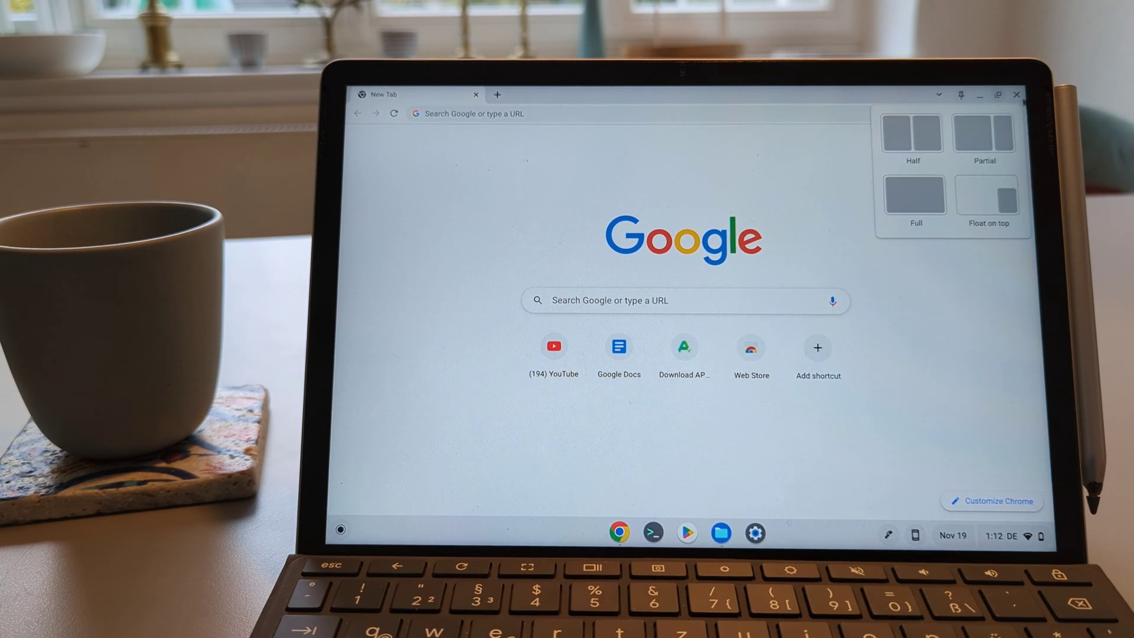
{"action": "mouse_move", "coordinate": [963, 103]}
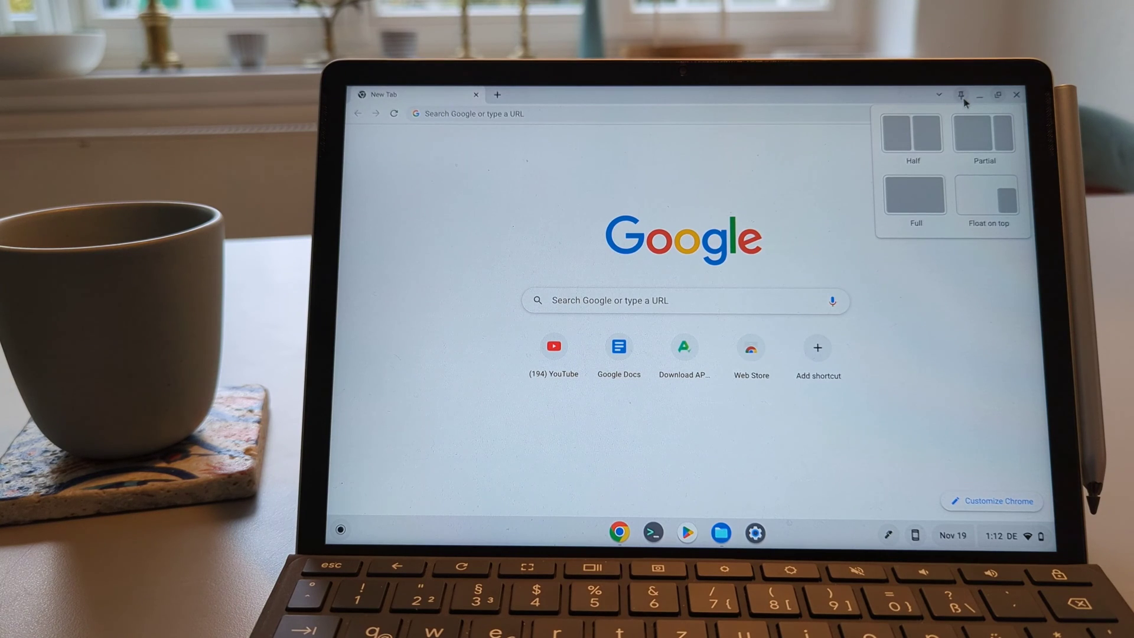
{"action": "left_click", "coordinate": [984, 133]}
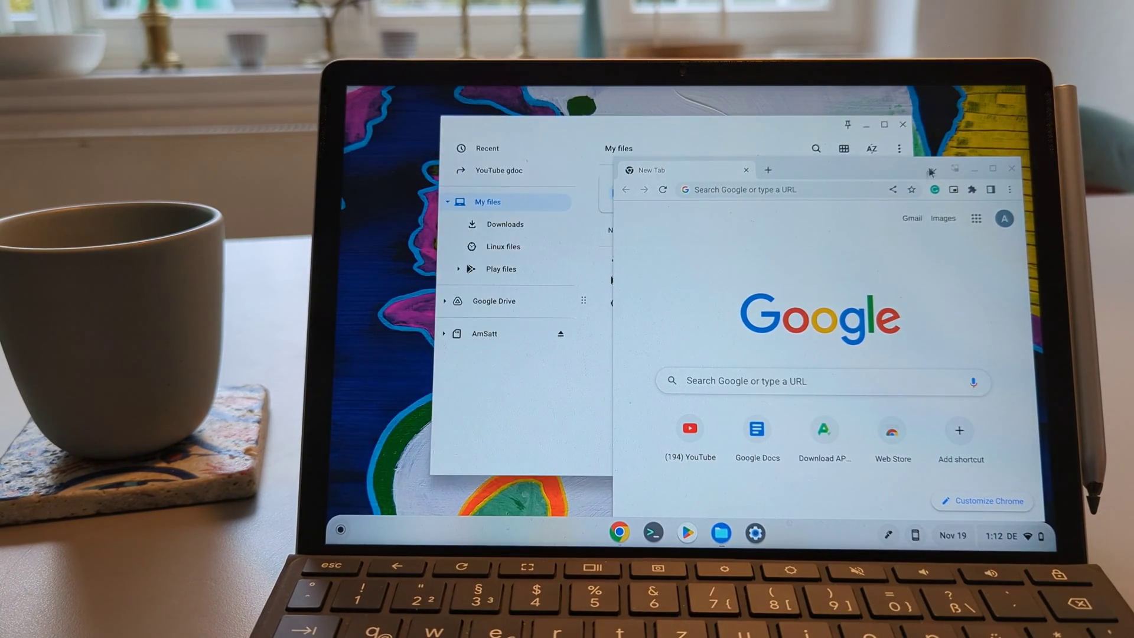
{"action": "mouse_move", "coordinate": [955, 169]}
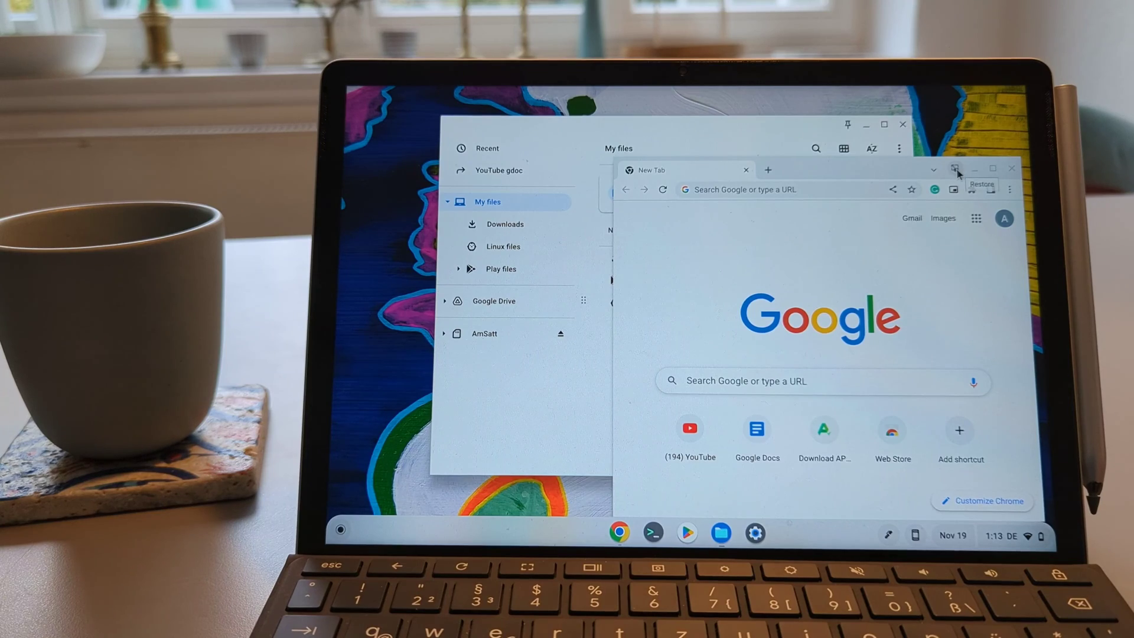
{"action": "left_click", "coordinate": [955, 169]}
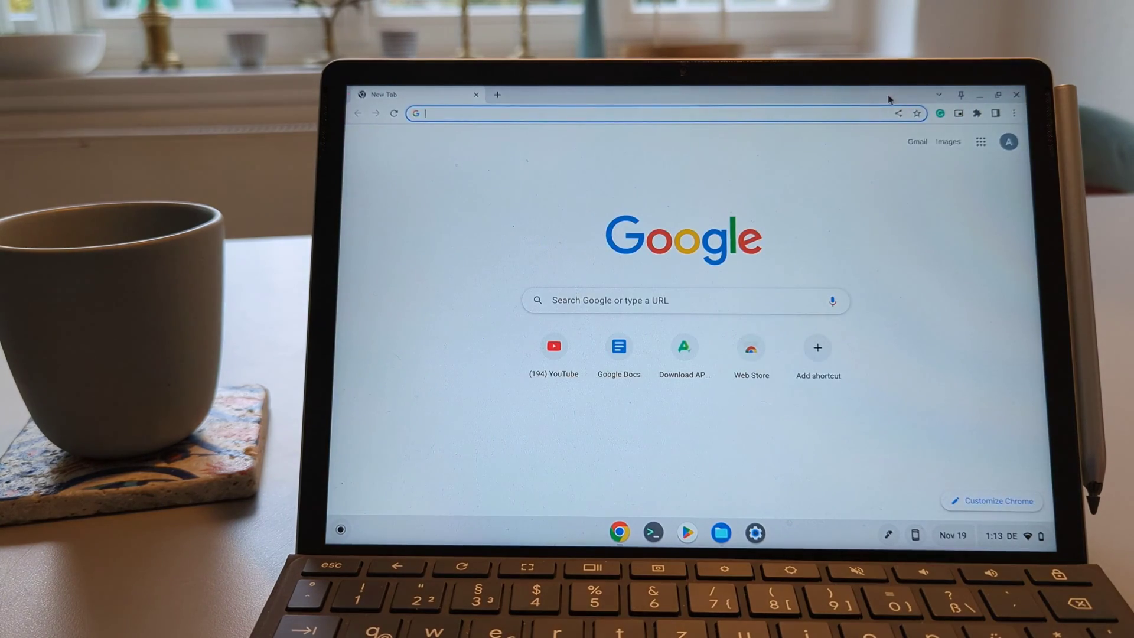
{"action": "left_click", "coordinate": [719, 533]}
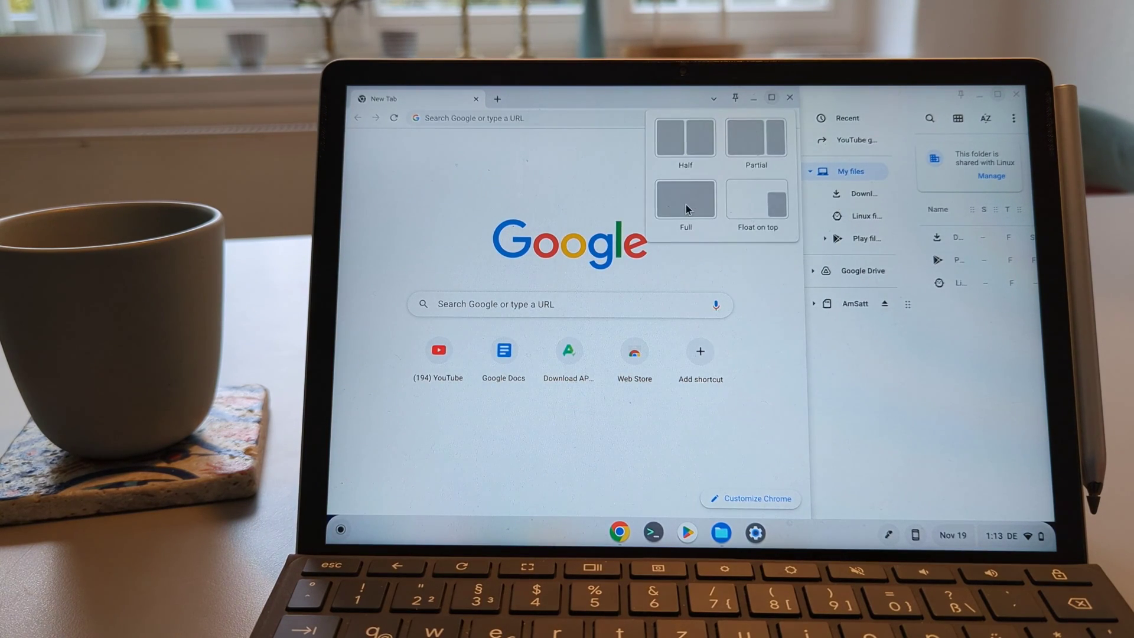
Try the Full layout, then snap Chrome and Files into an even side-by-side split
{"action": "left_click", "coordinate": [684, 198]}
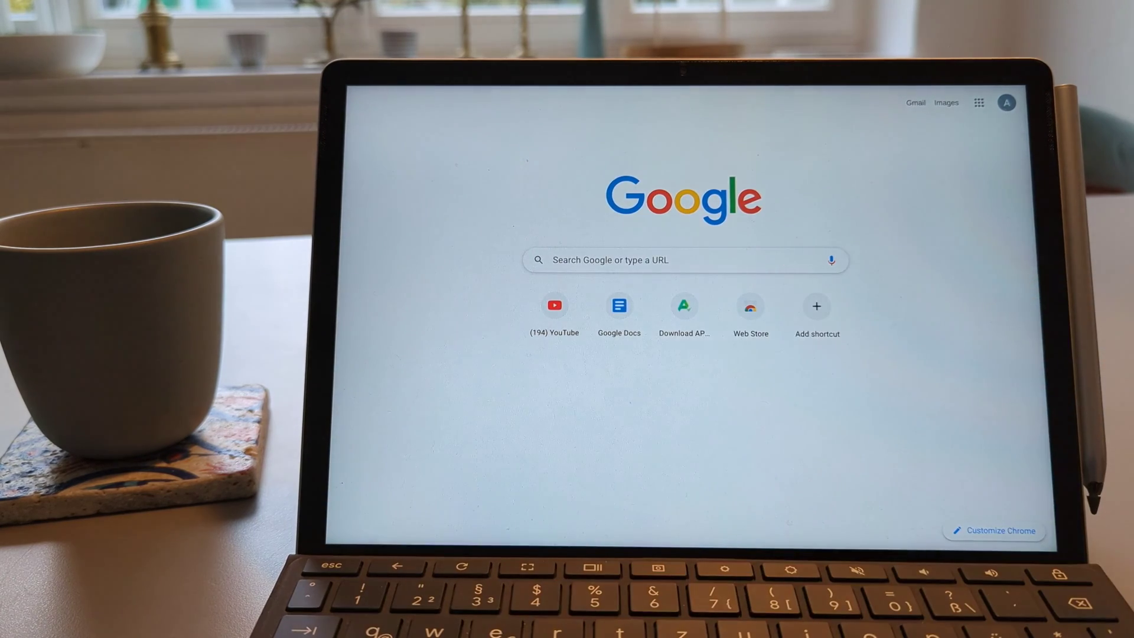
{"action": "left_click", "coordinate": [998, 95]}
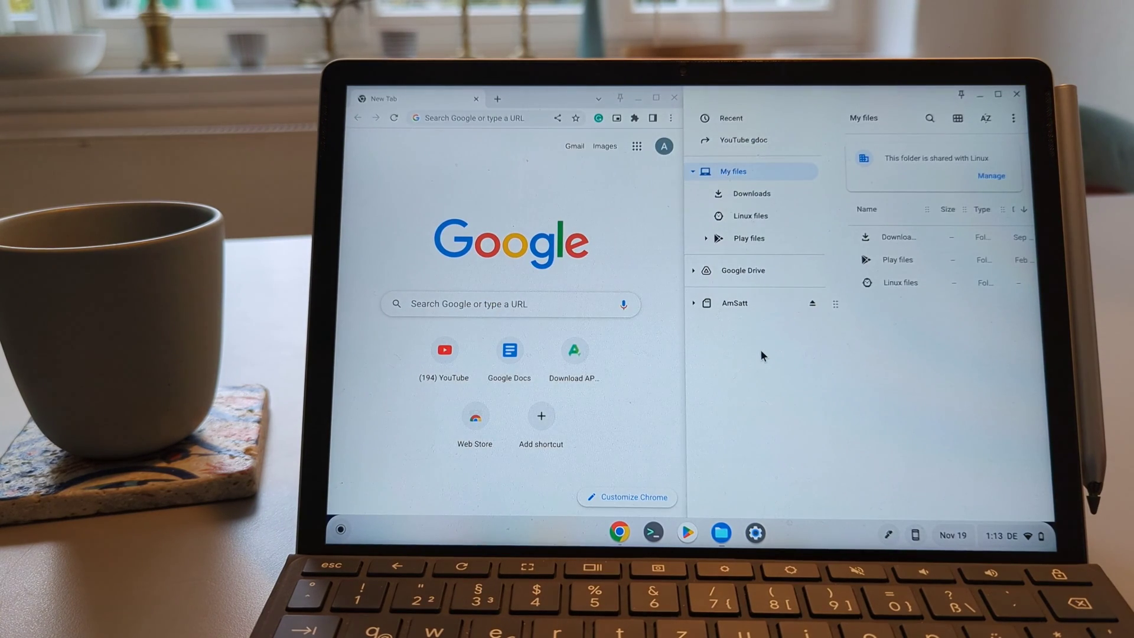
{"action": "mouse_move", "coordinate": [720, 402]}
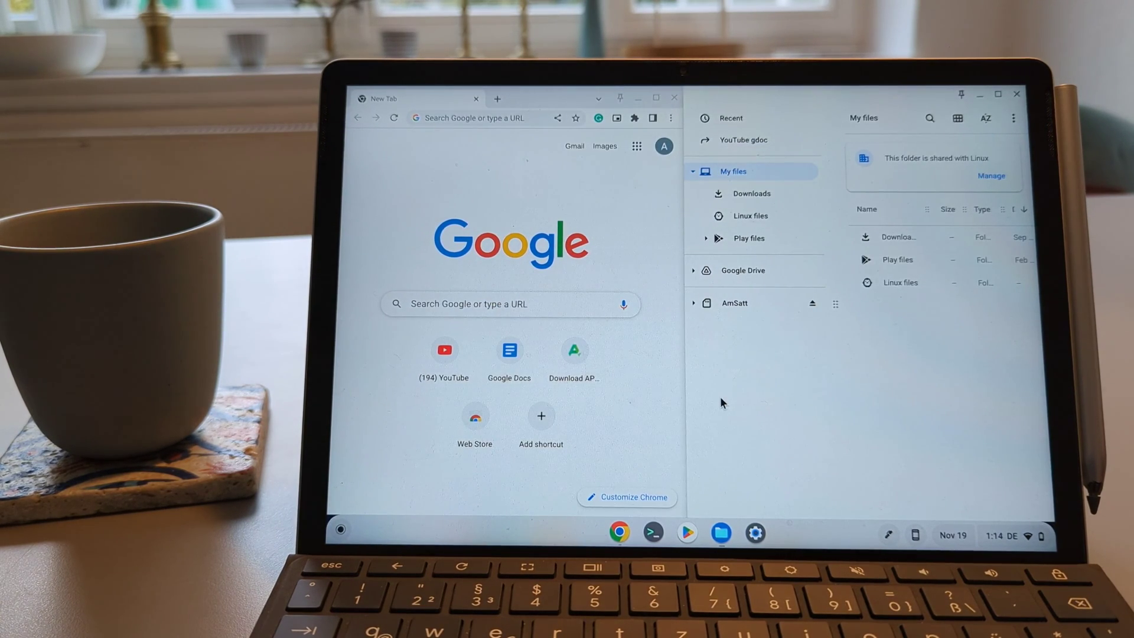